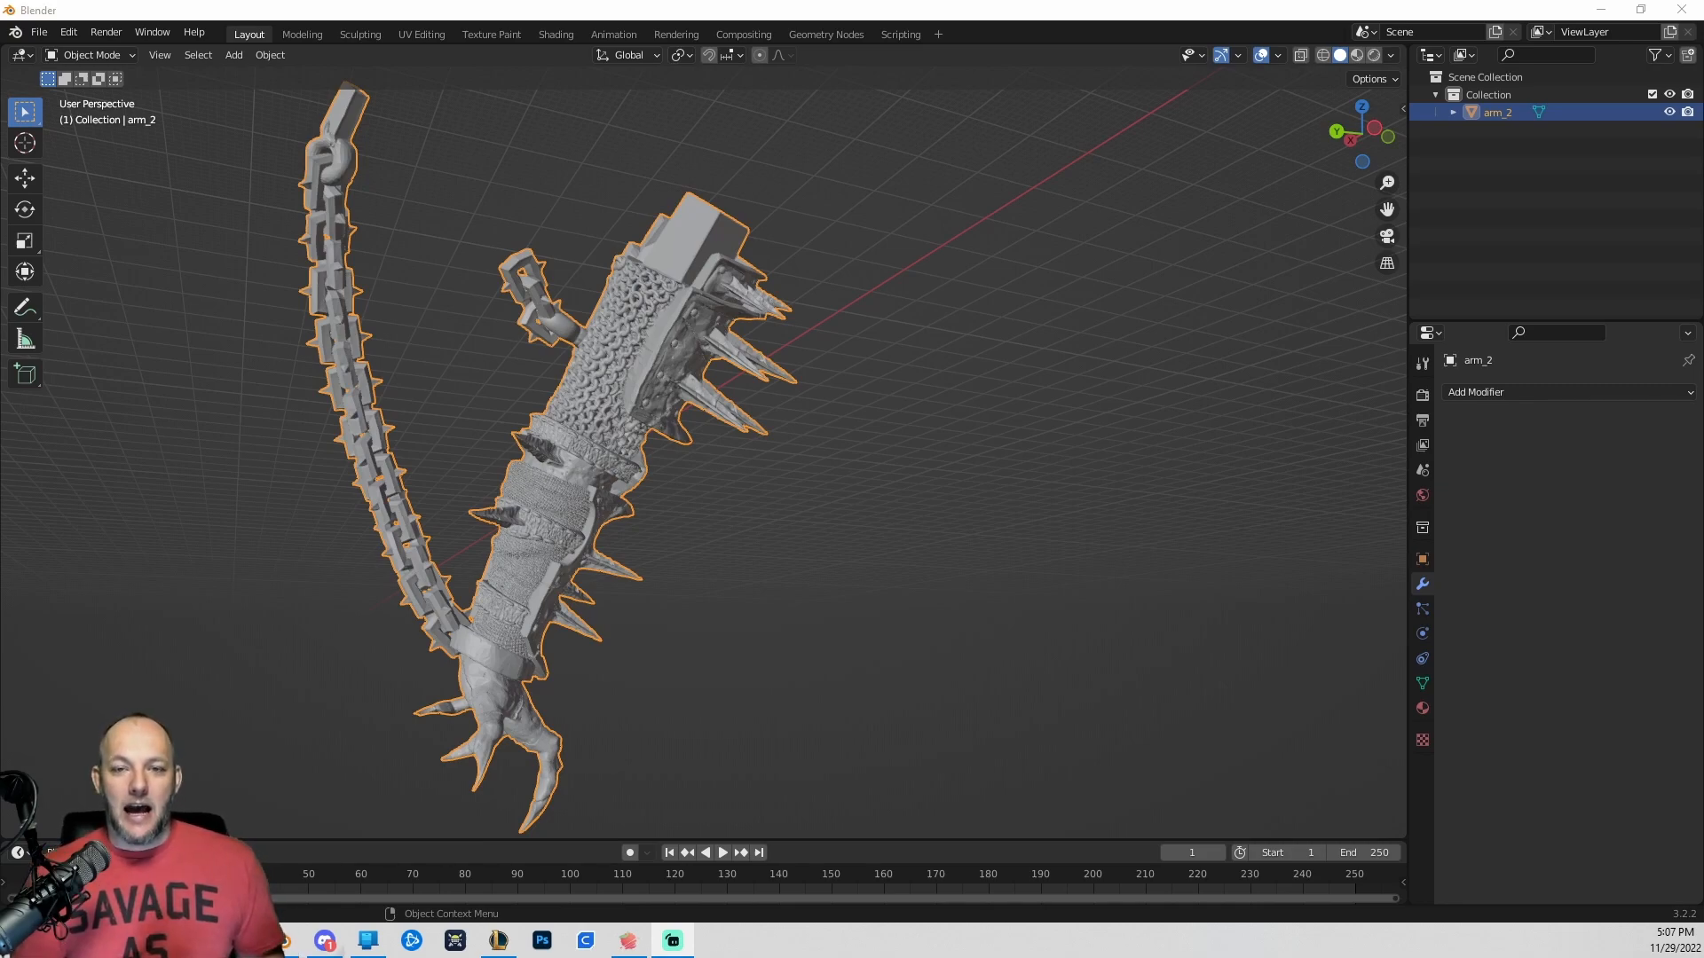
In Lychee Slicer, check the supported arm's arm_2.stl source path, then deselect it.
{"action": "left_click", "coordinate": [627, 939]}
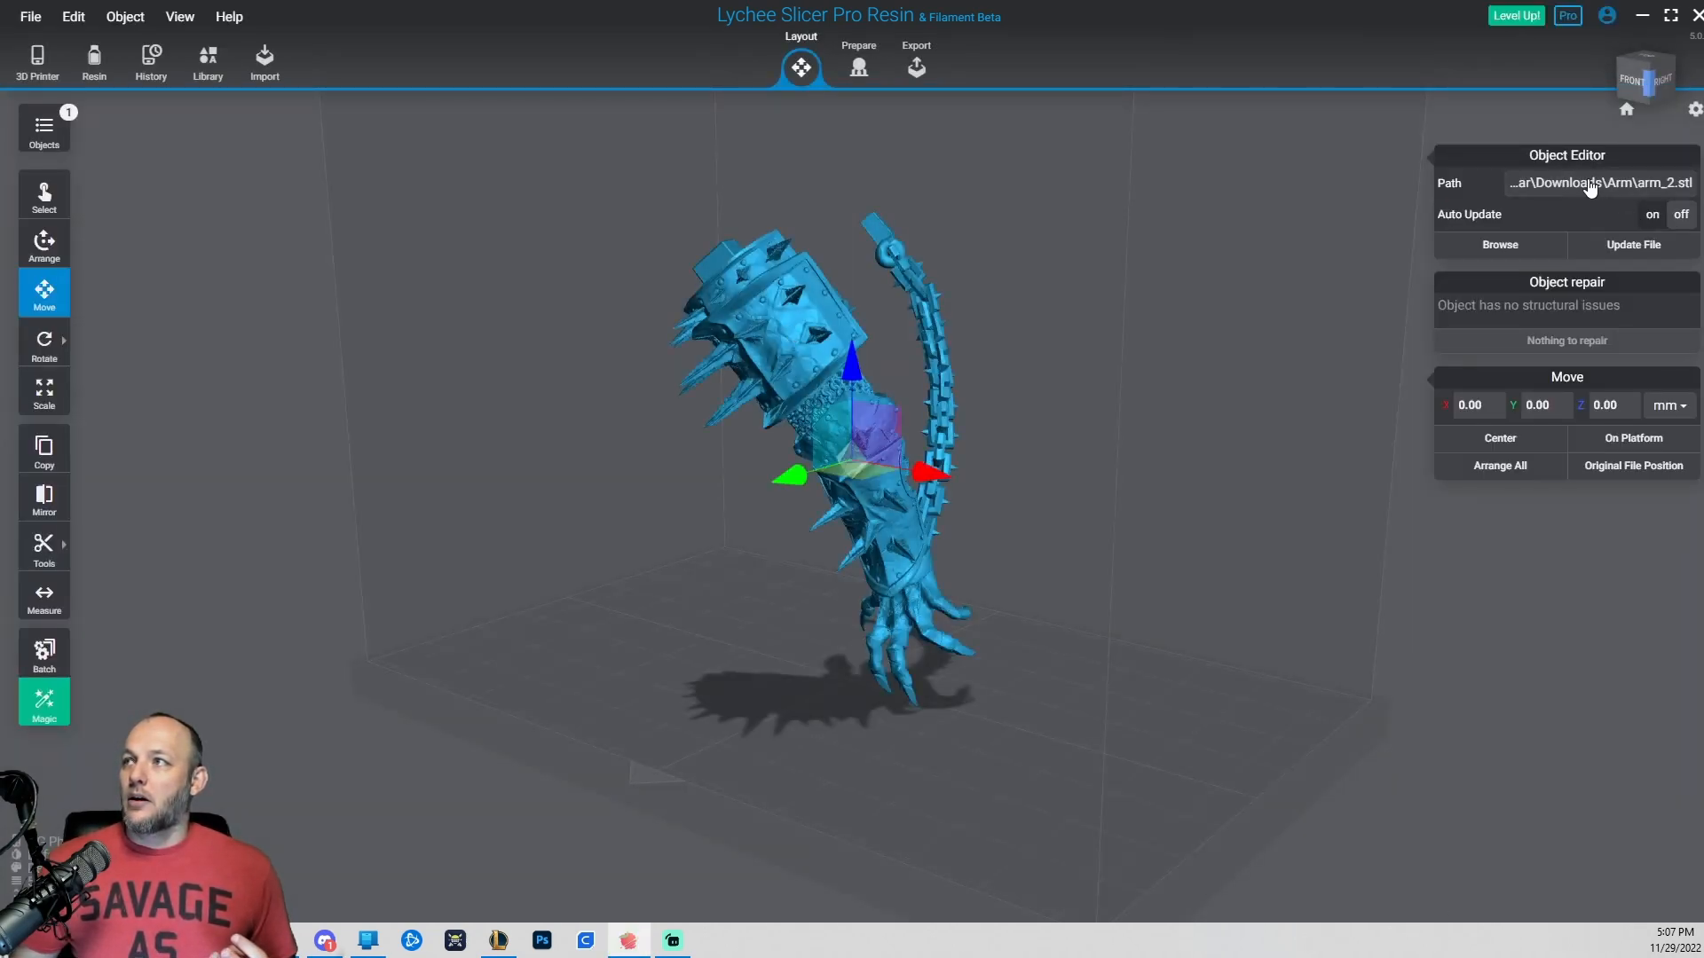
{"action": "mouse_move", "coordinate": [1592, 183]}
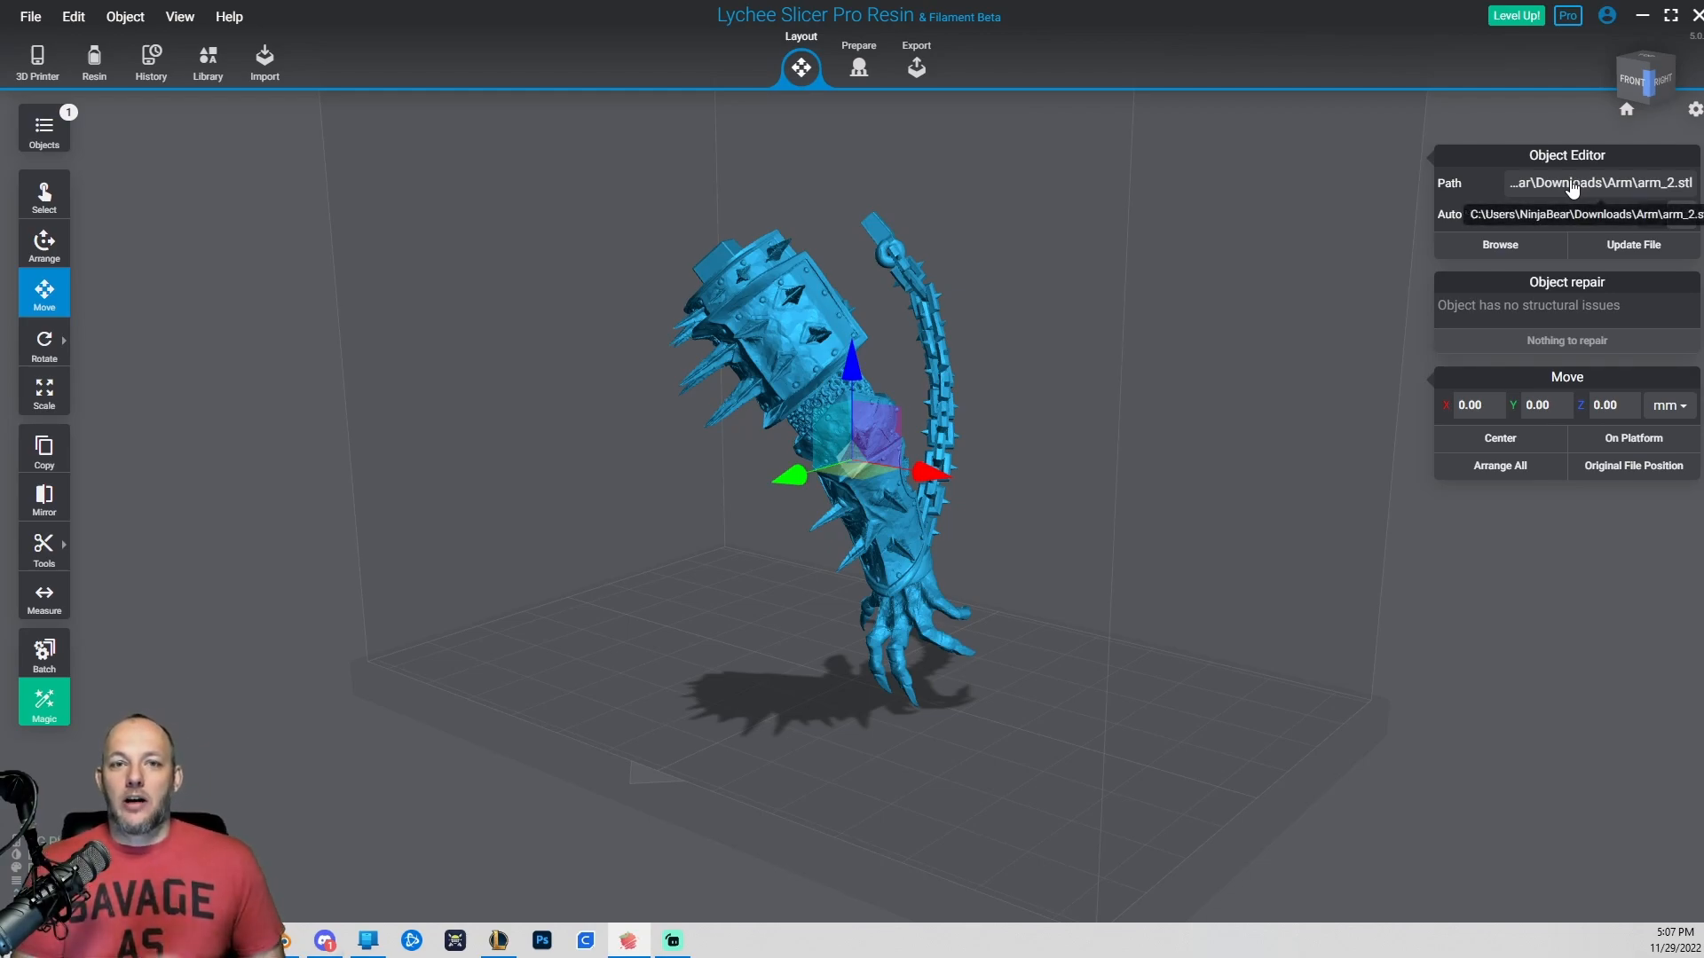
{"action": "left_click", "coordinate": [499, 417]}
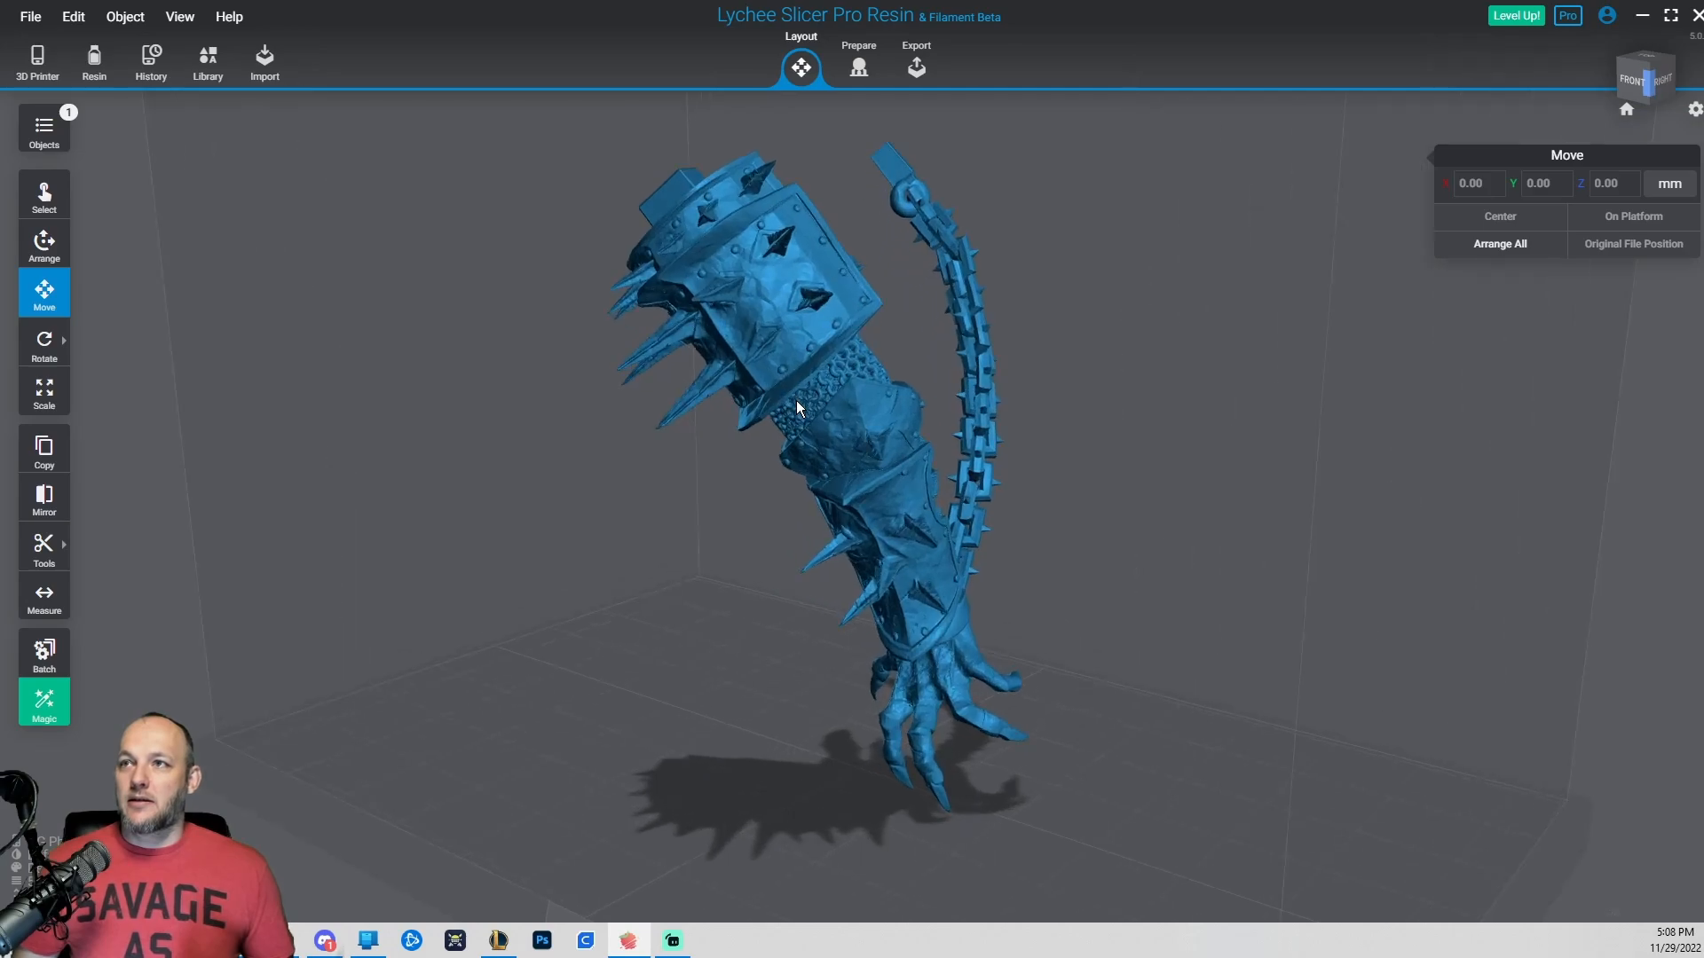
In the Prepare view, zoom in on the supported arm's armour.
{"action": "left_click", "coordinate": [858, 62]}
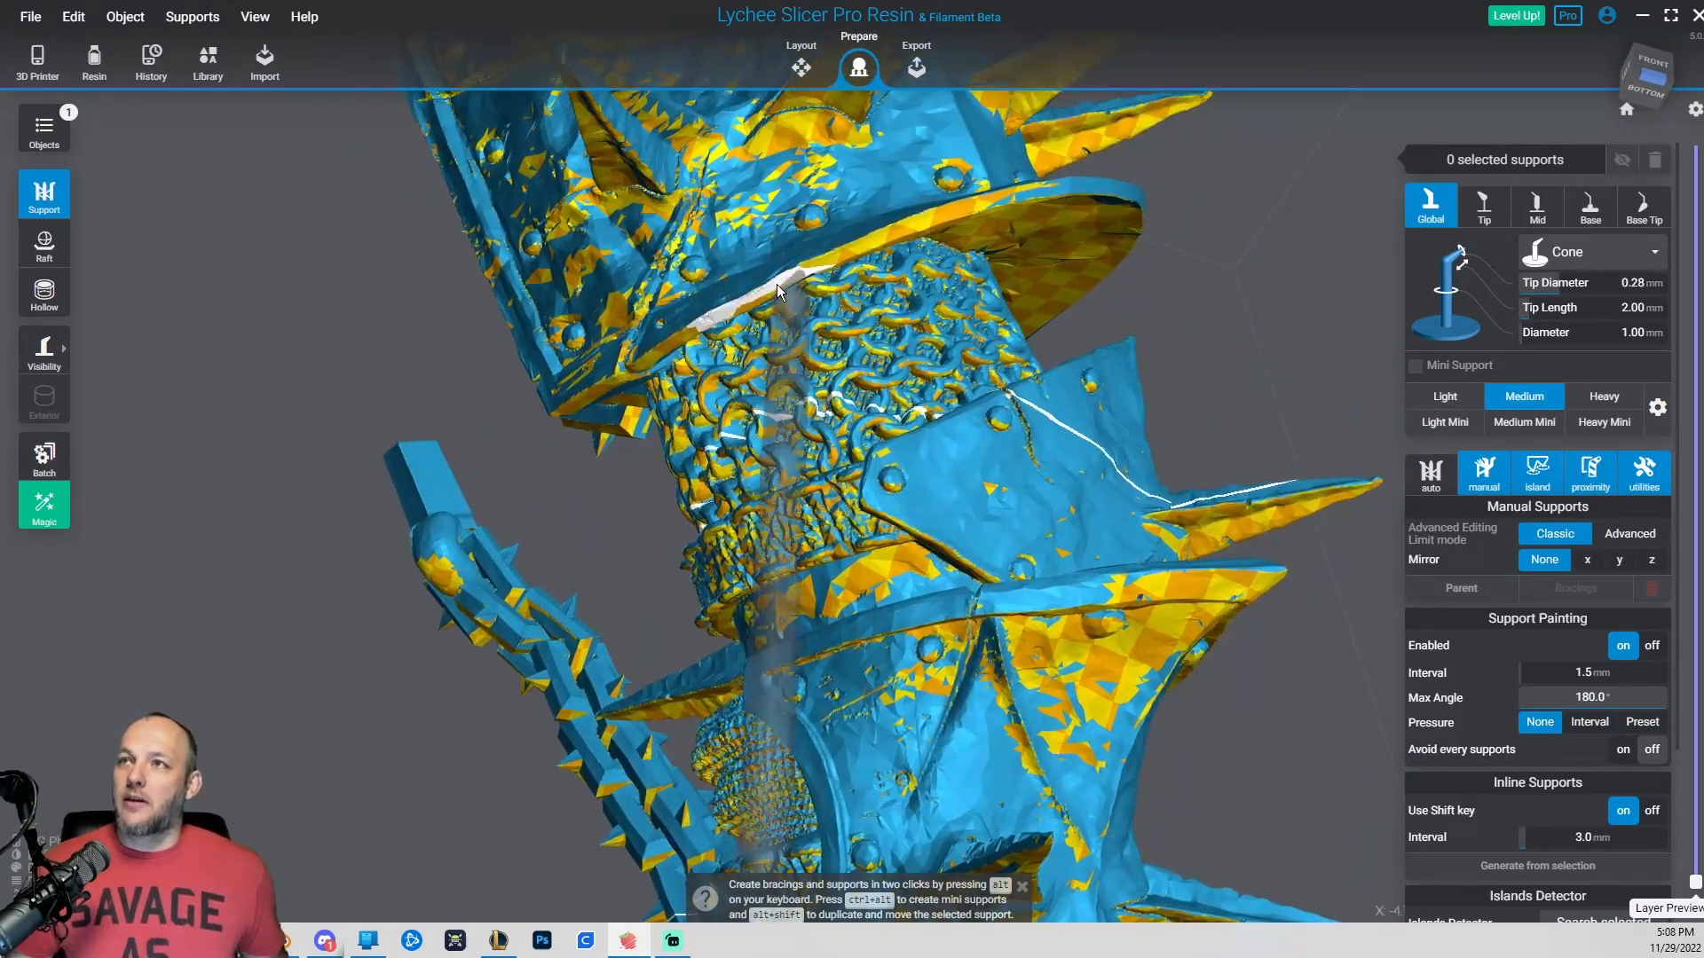
{"action": "left_click", "coordinate": [902, 228]}
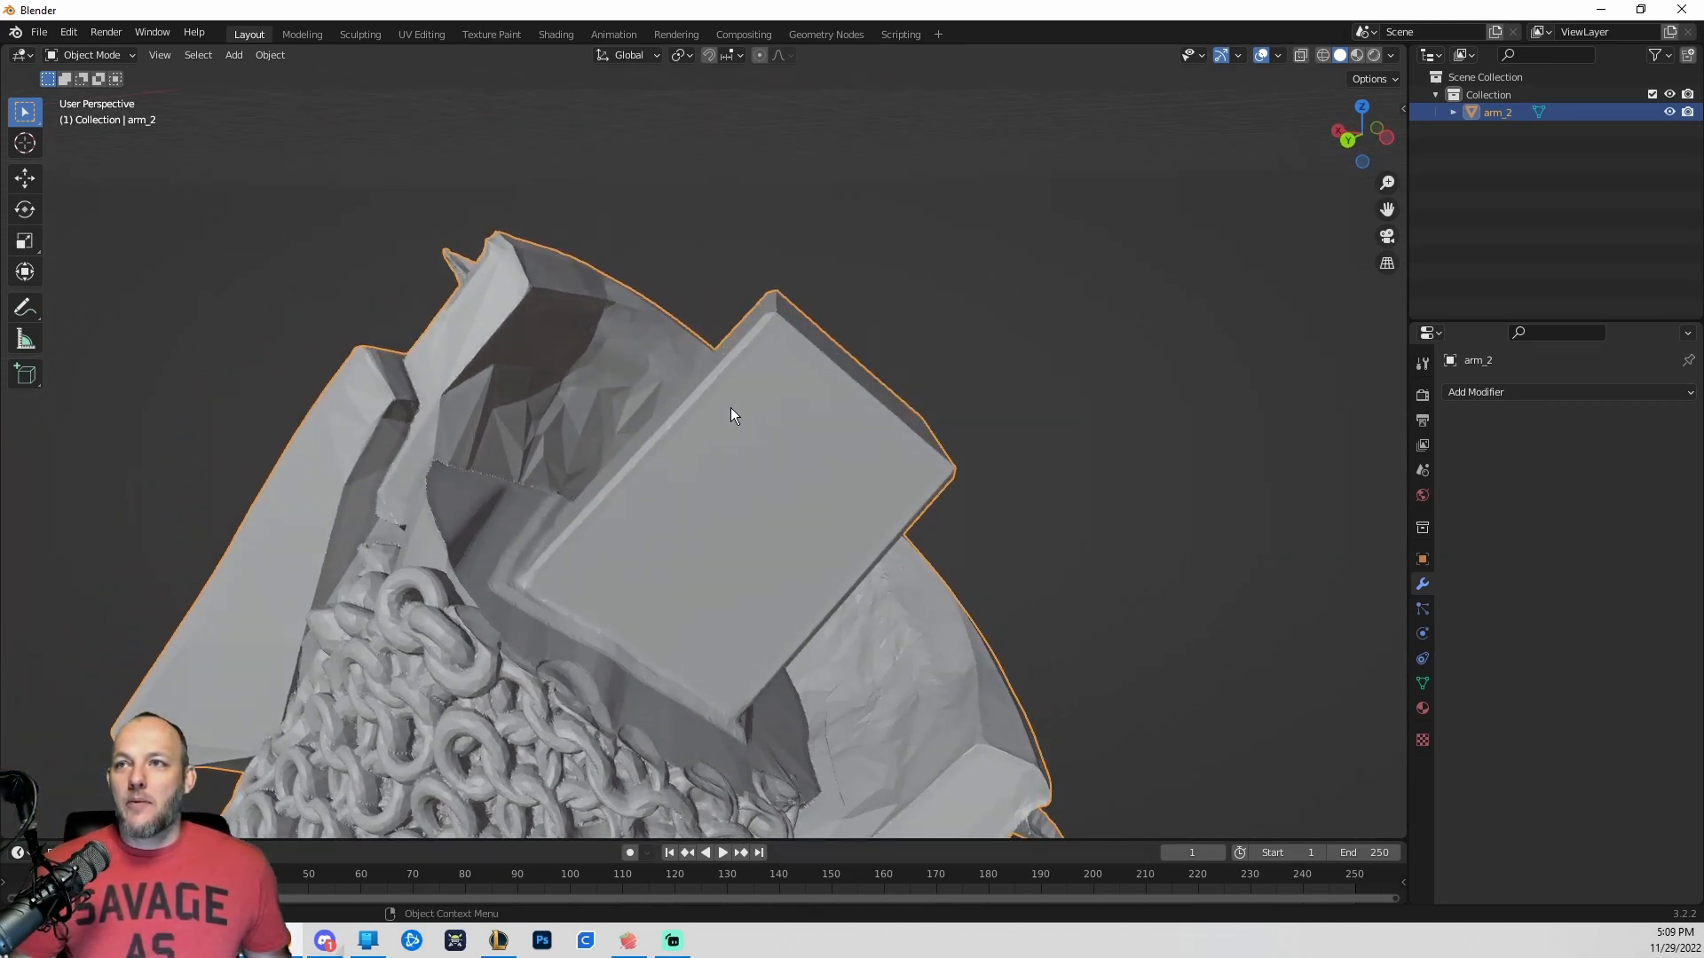
Orbit around the arm's rectangular key and open the interaction mode dropdown.
{"action": "left_click_drag", "start_coordinate": [731, 415], "coordinate": [795, 495]}
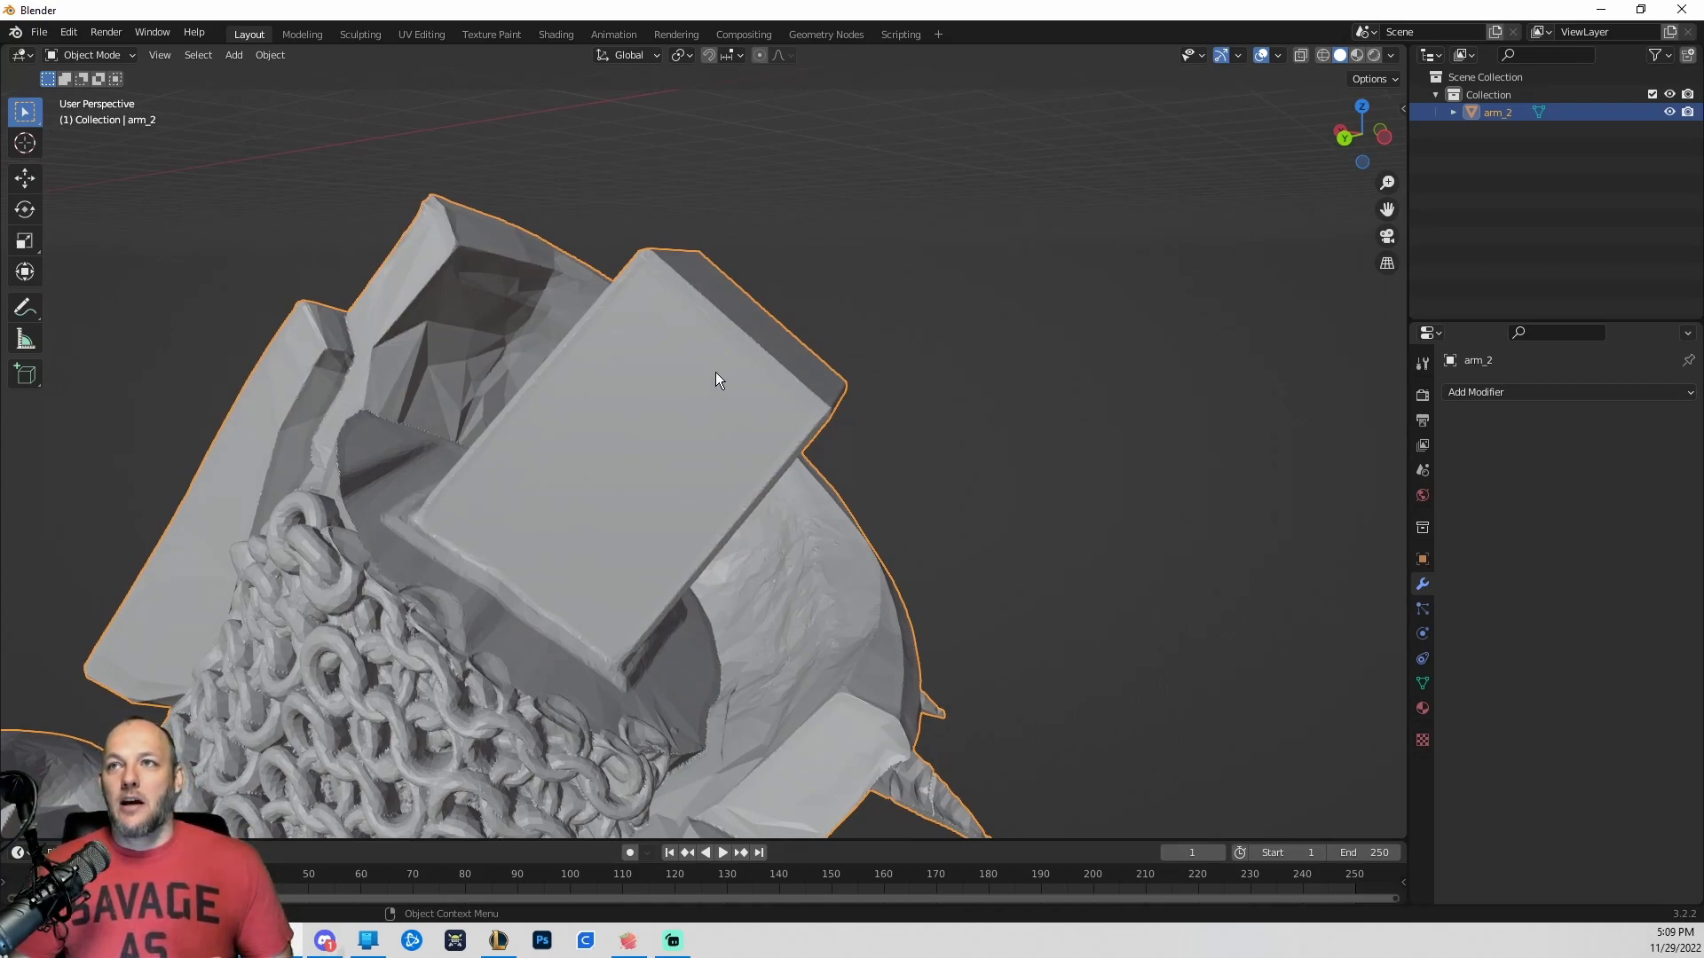
{"action": "mouse_move", "coordinate": [519, 502]}
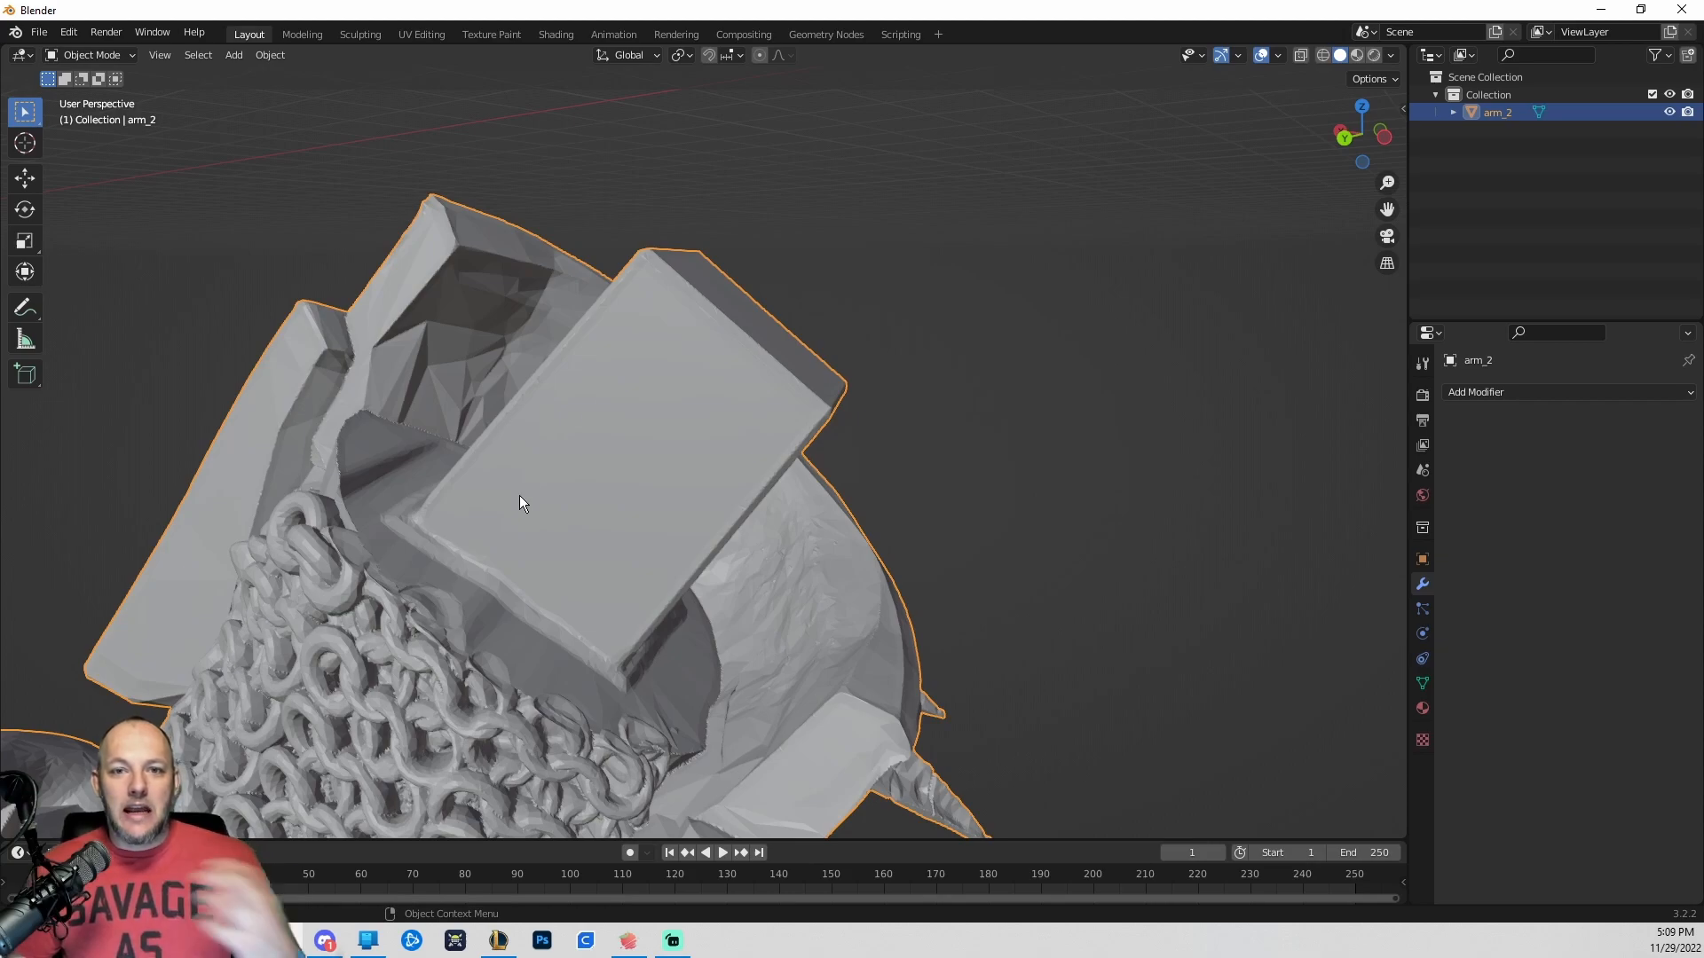
{"action": "mouse_move", "coordinate": [396, 490]}
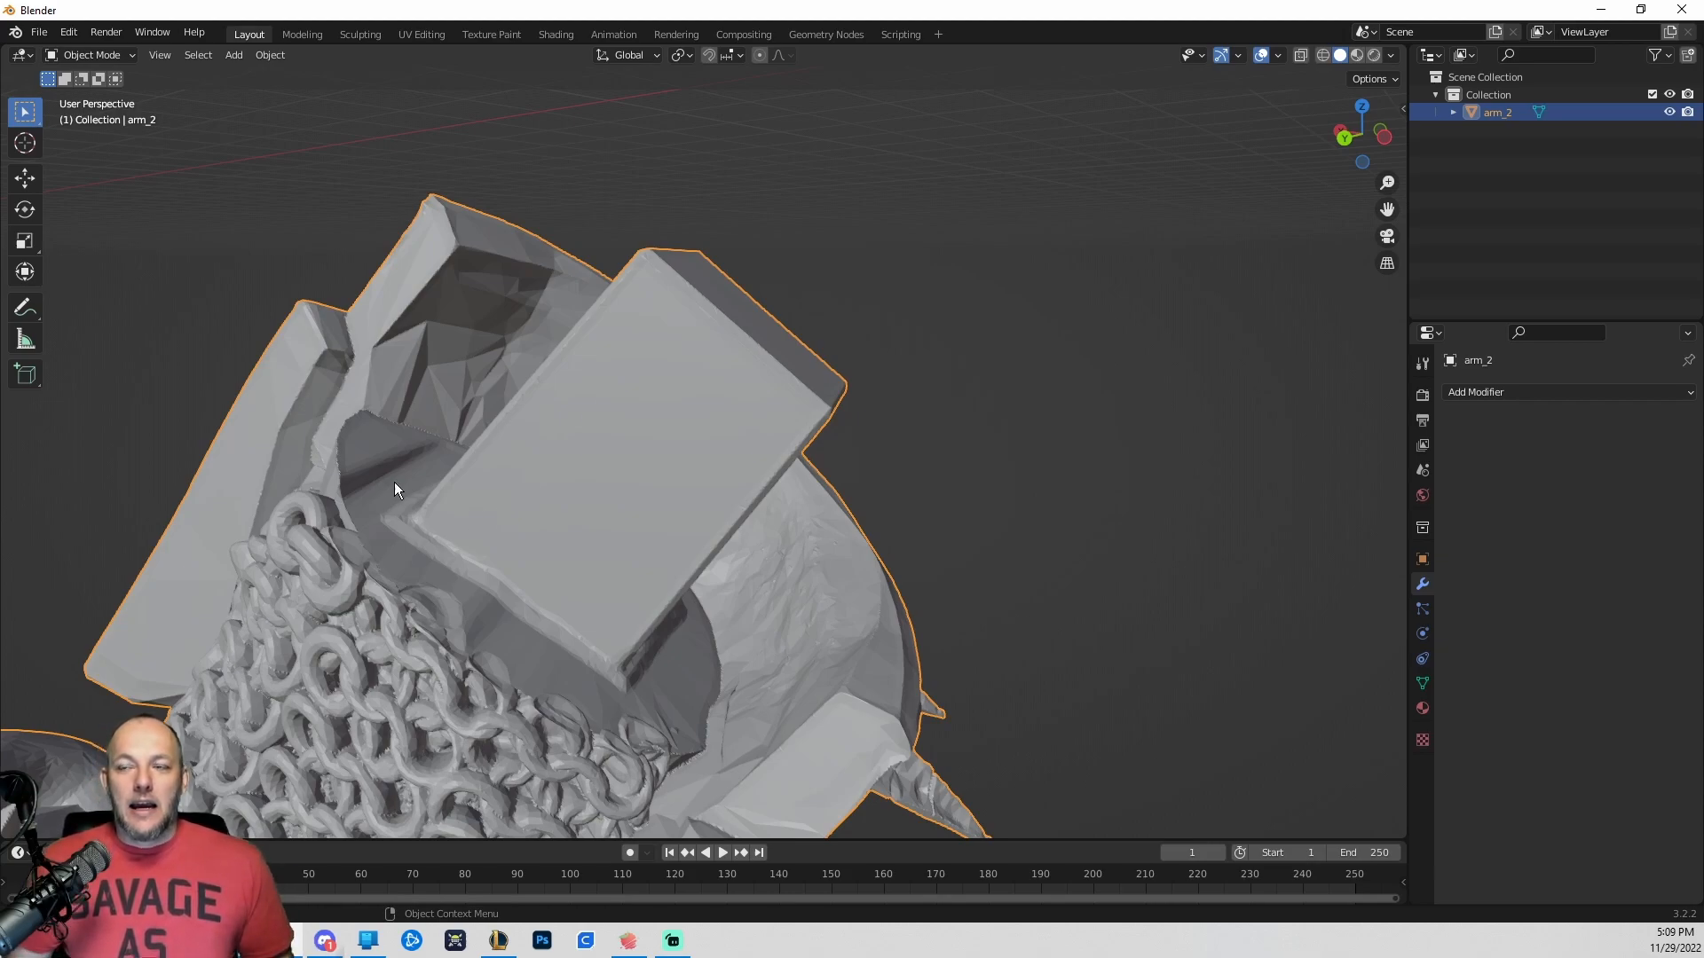
{"action": "mouse_move", "coordinate": [441, 484]}
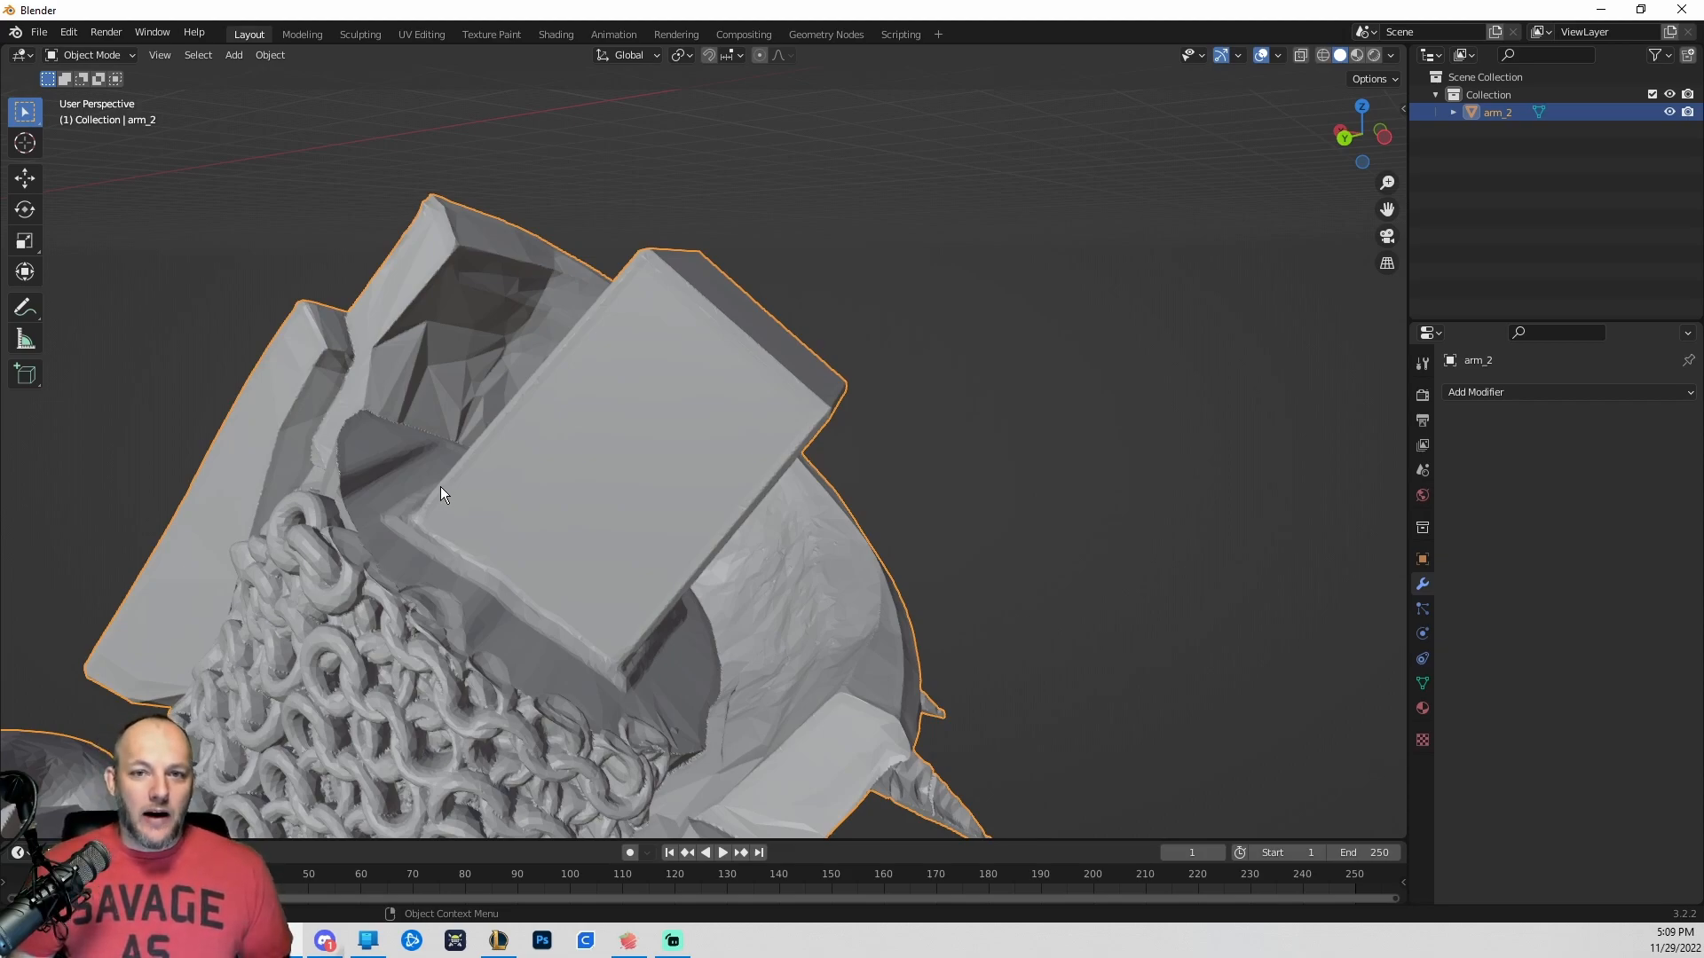
{"action": "mouse_move", "coordinate": [485, 519]}
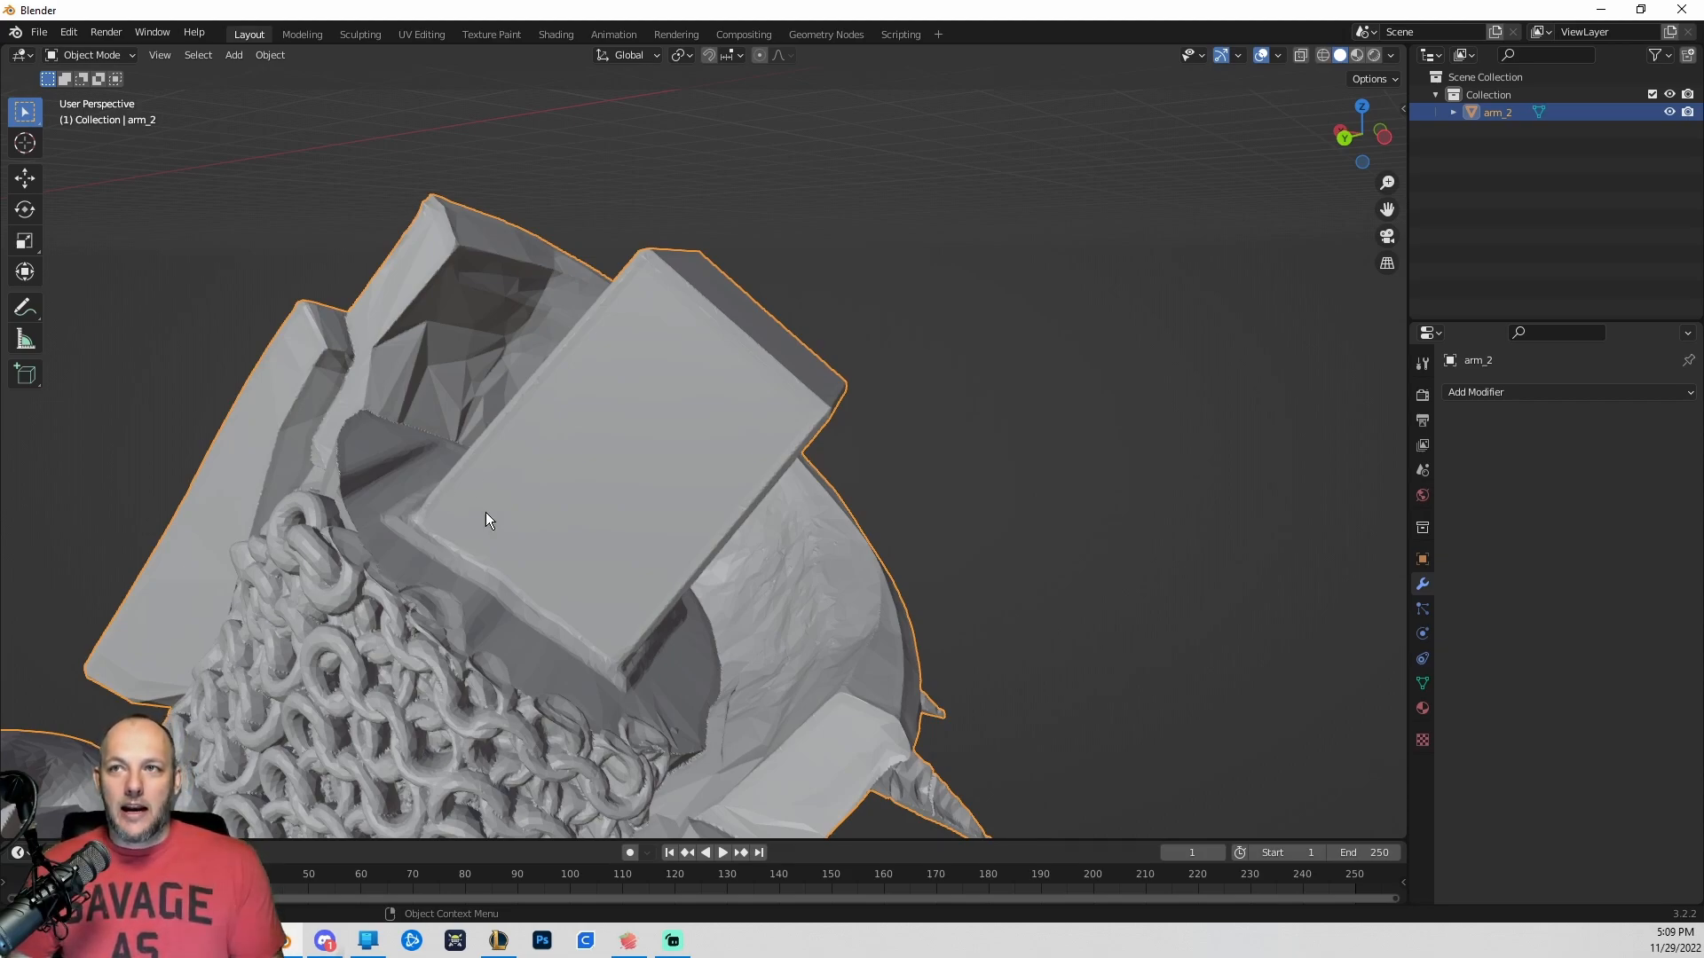
{"action": "mouse_move", "coordinate": [463, 540]}
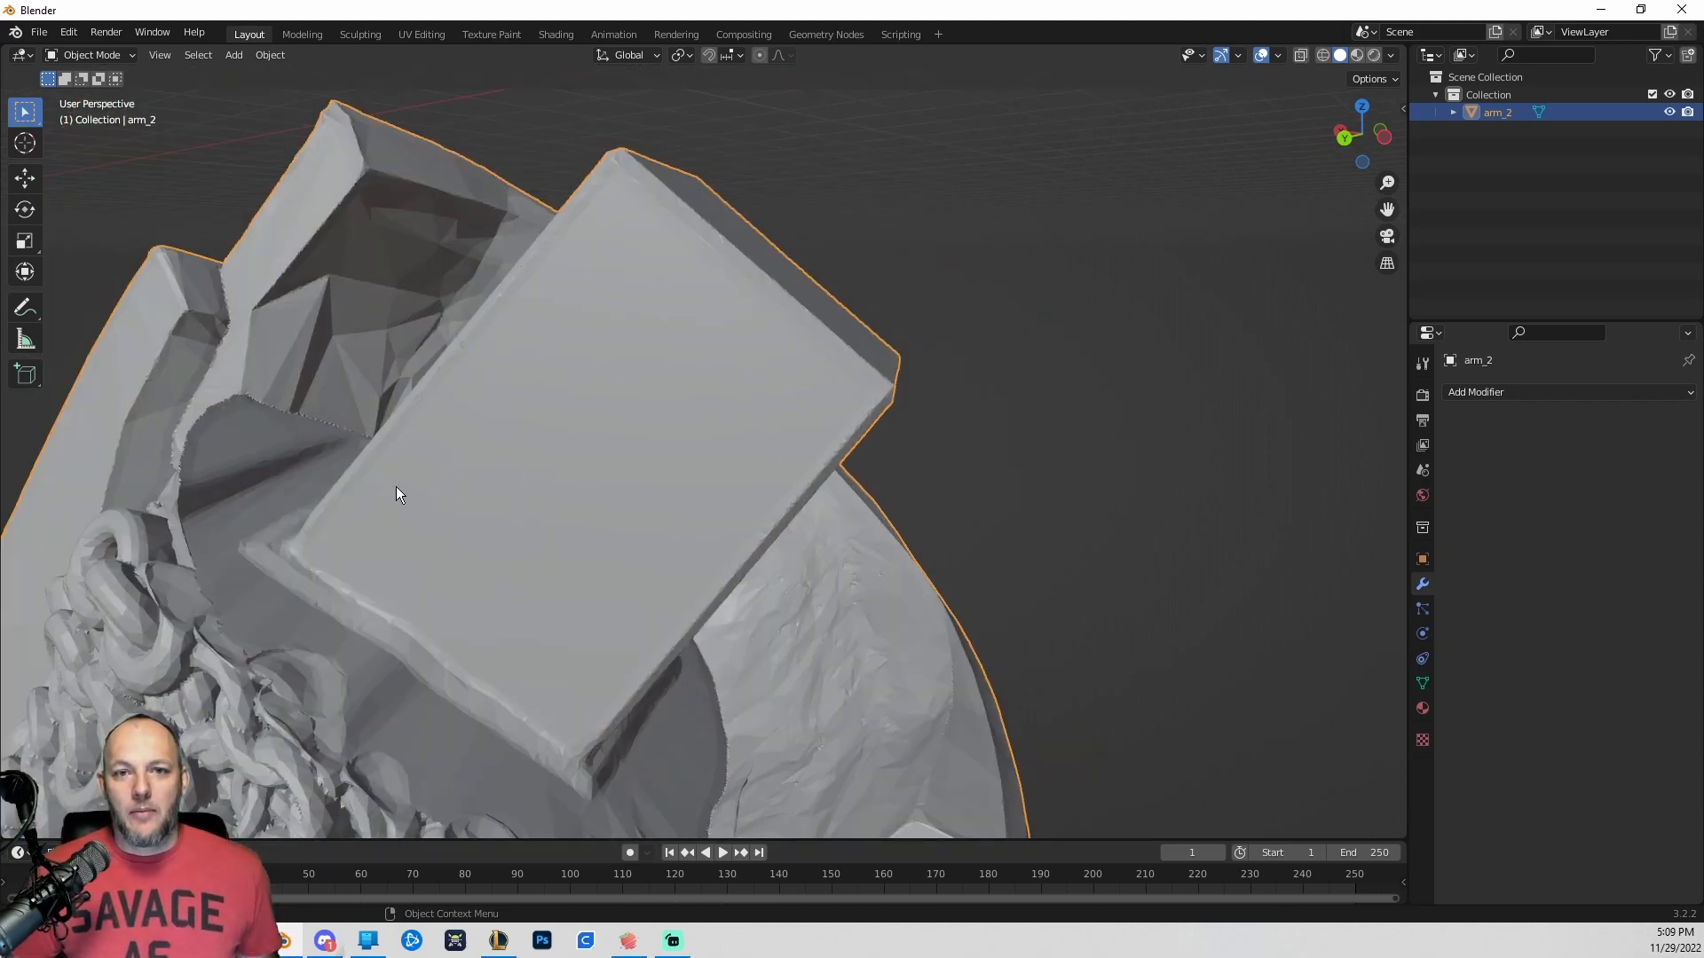
{"action": "left_click", "coordinate": [93, 54]}
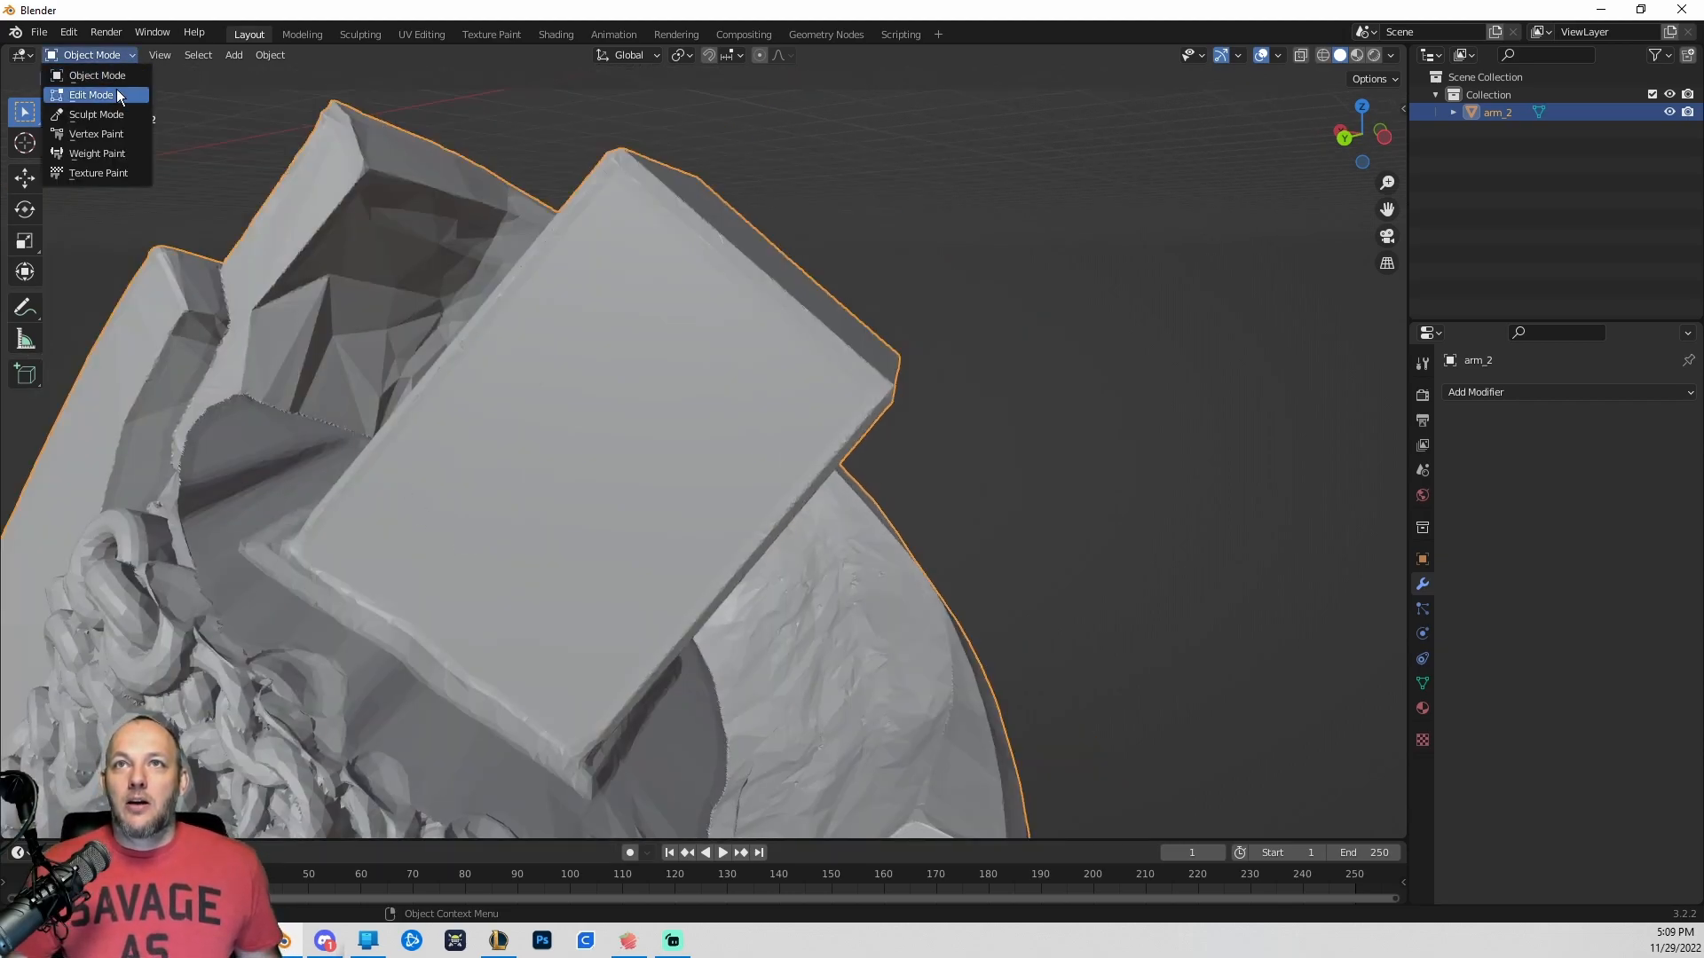
Enter Edit Mode on arm_2, toggling vertex then face select mode.
{"action": "left_click", "coordinate": [91, 95]}
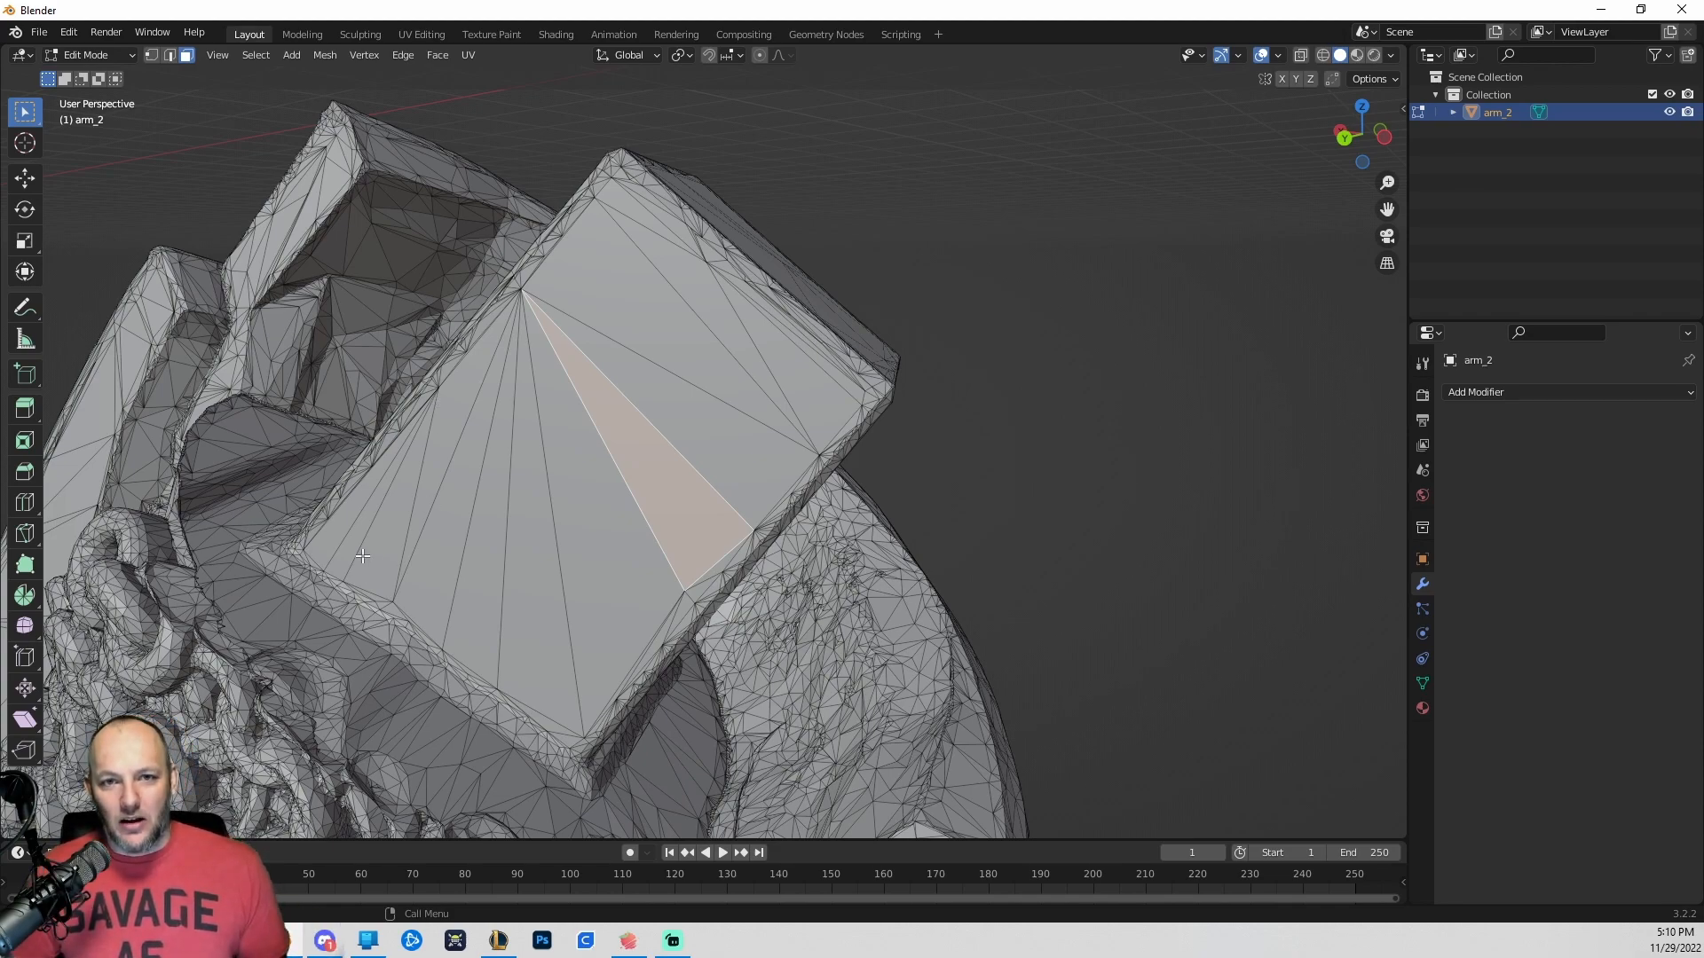
{"action": "mouse_move", "coordinate": [182, 166]}
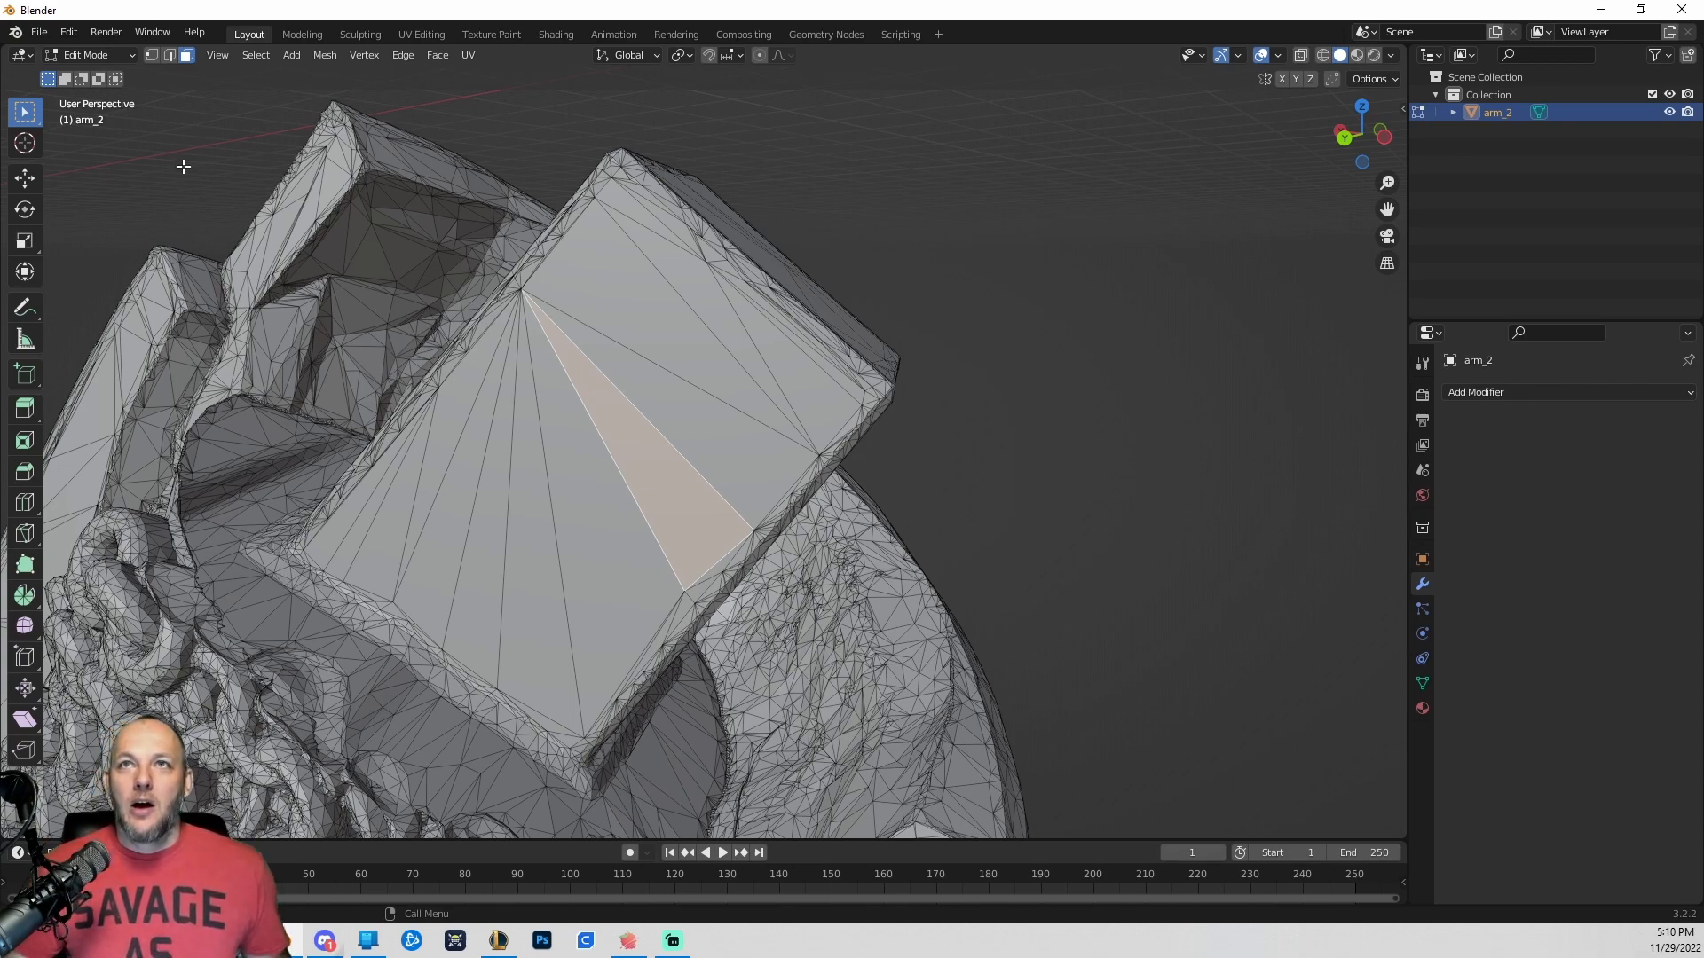
{"action": "left_click", "coordinate": [153, 55]}
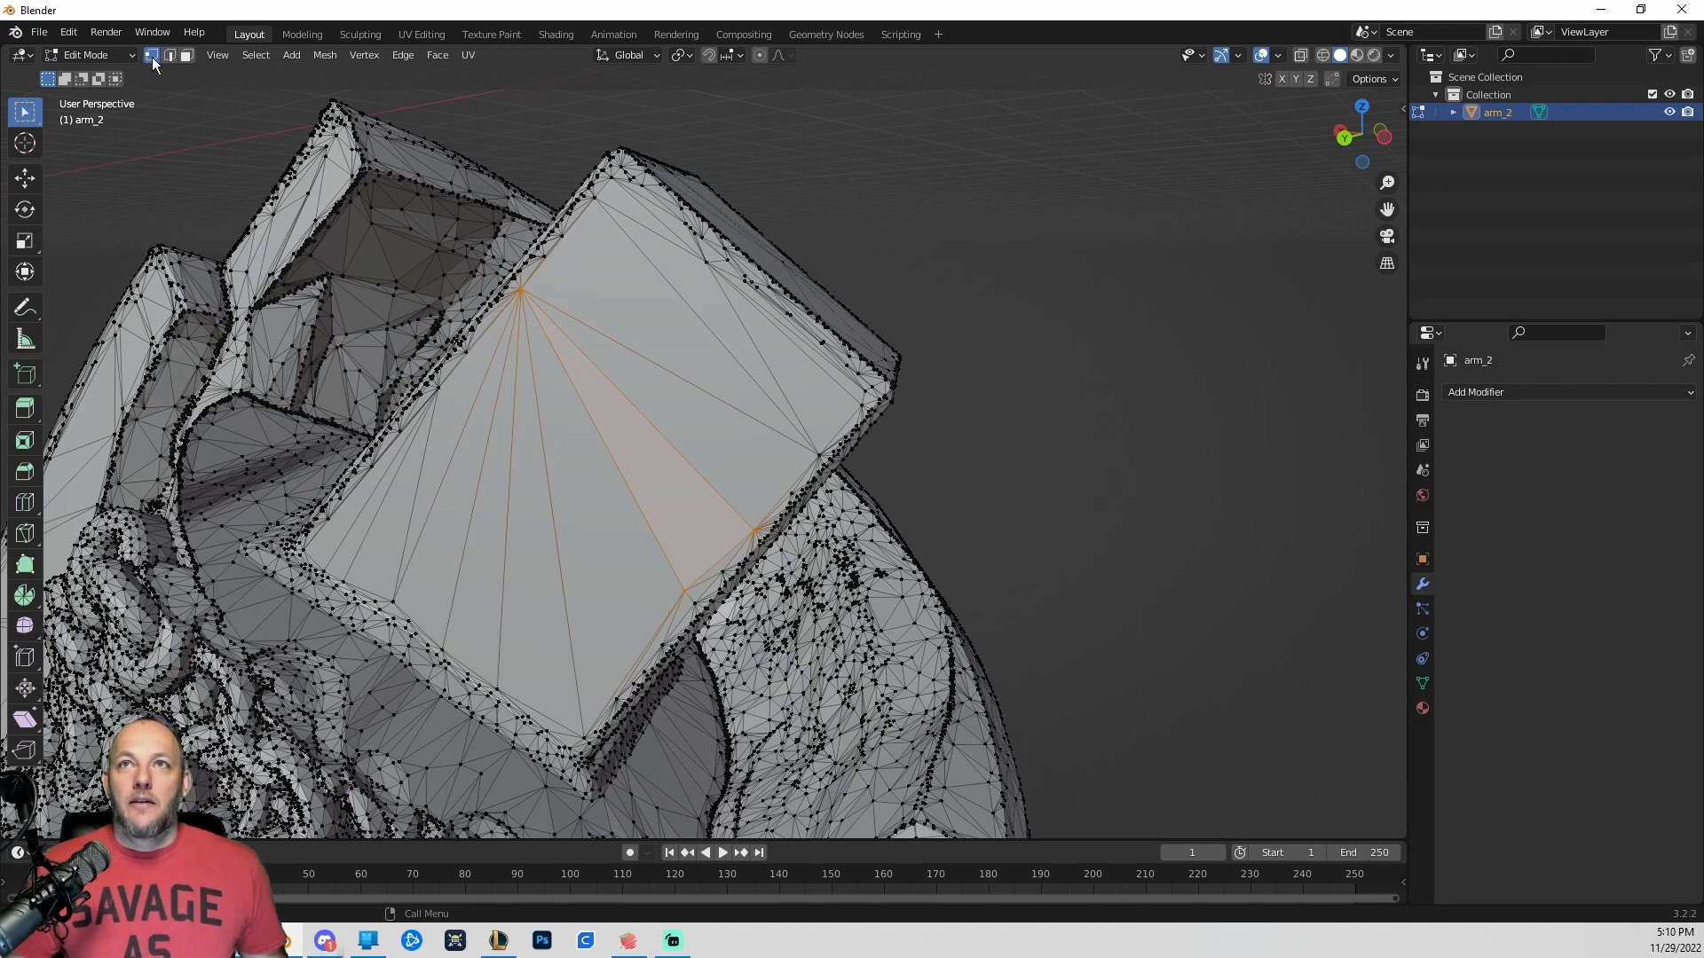
{"action": "left_click", "coordinate": [150, 55]}
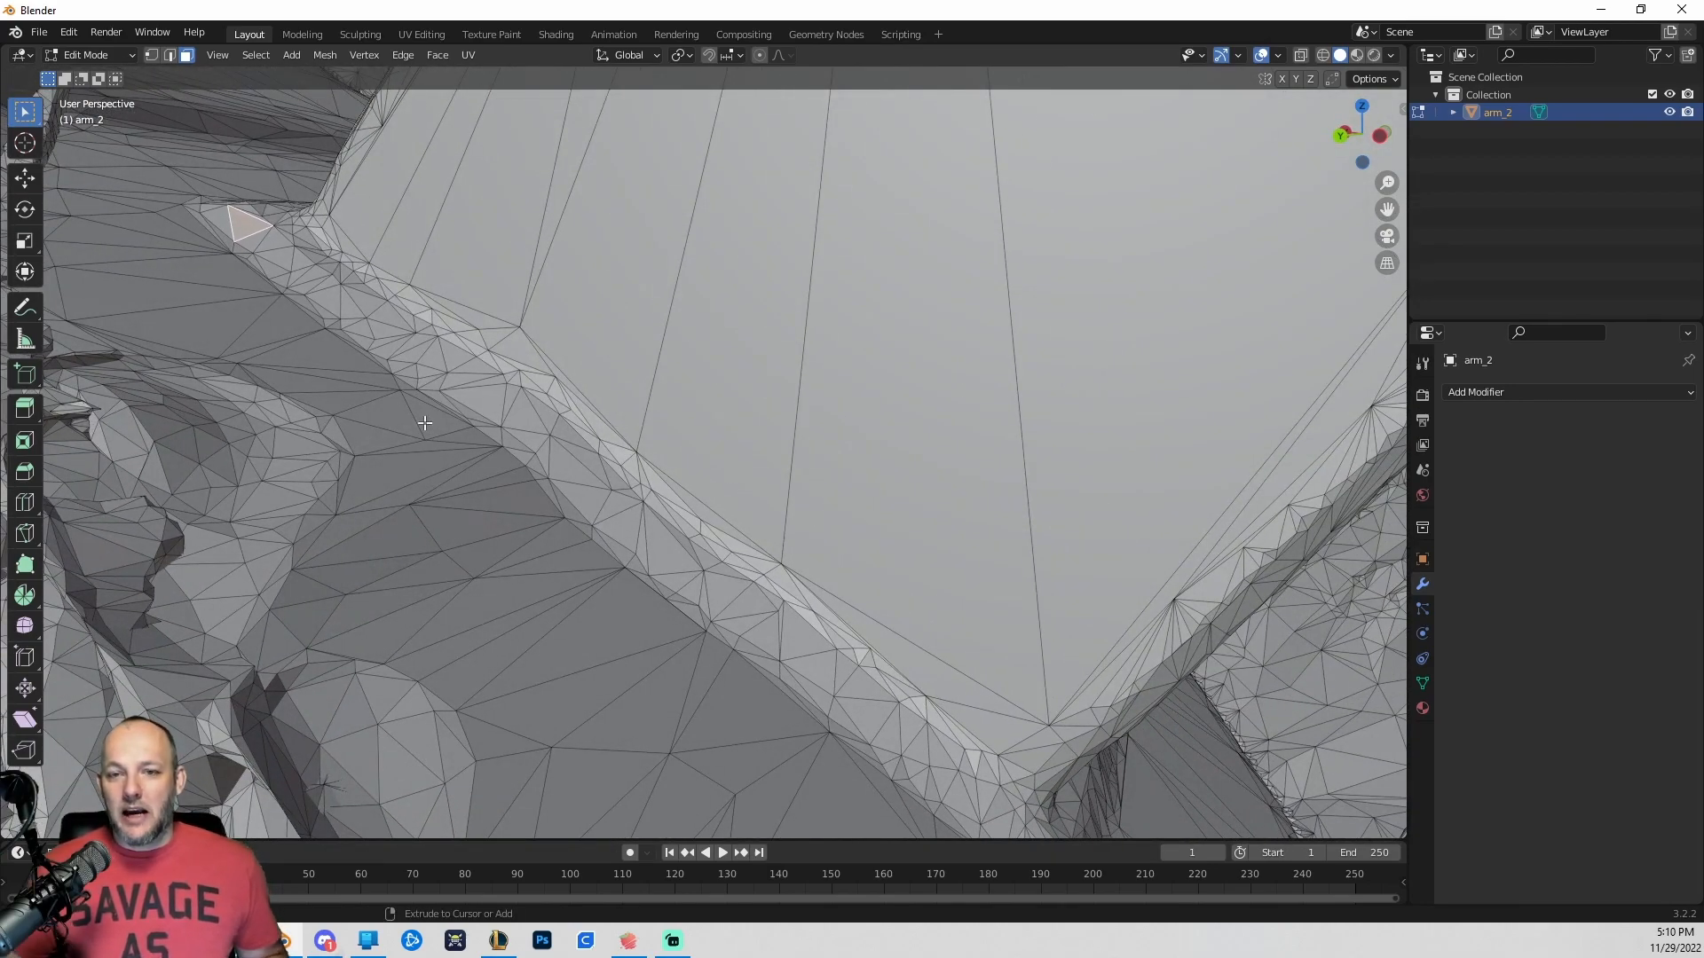
{"action": "mouse_move", "coordinate": [590, 495]}
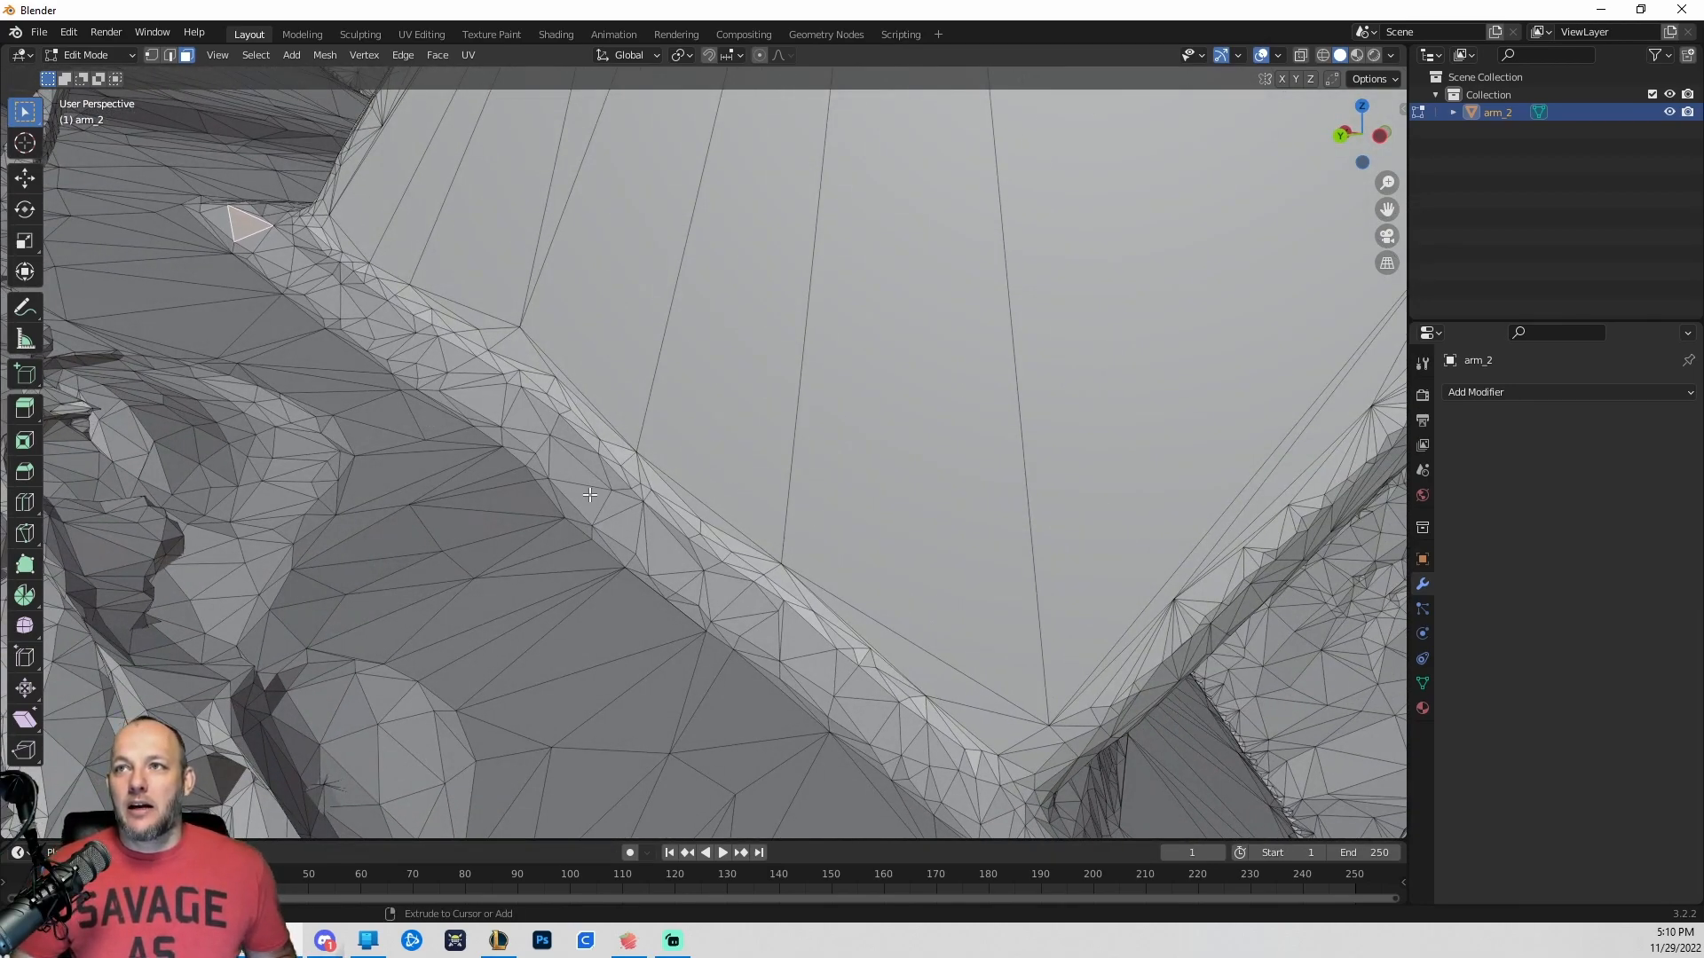
Ctrl+click a shortest-path strip of faces along the rectangular key's border.
{"action": "left_click", "coordinate": [625, 532]}
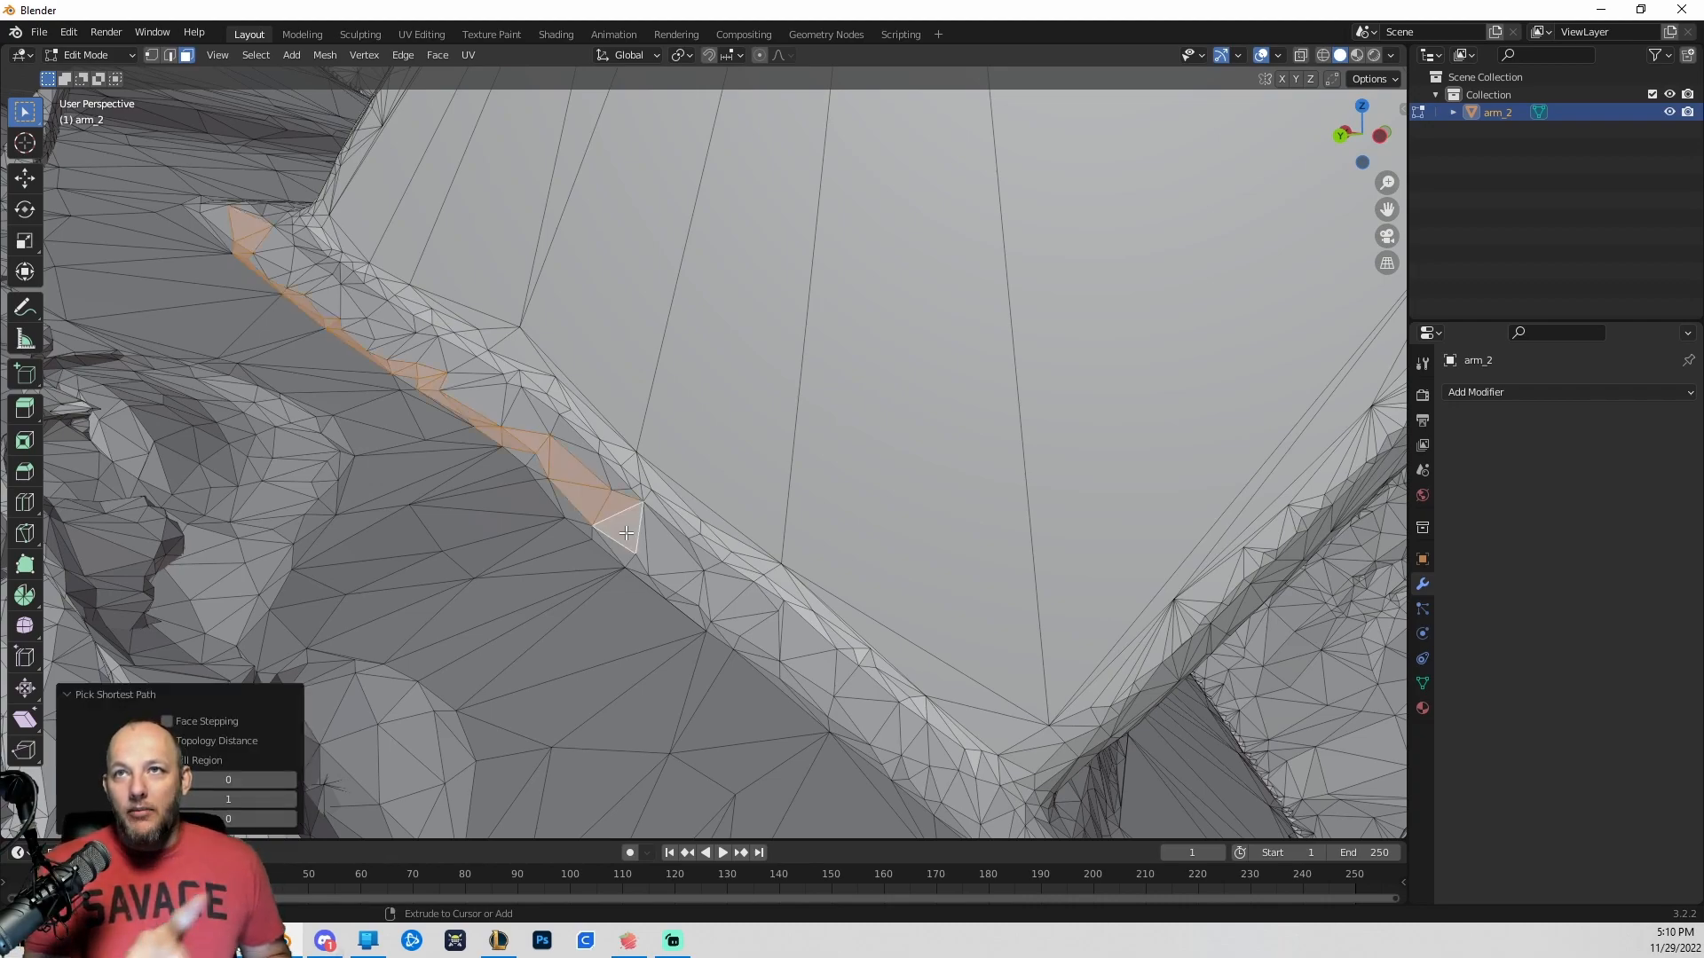
{"action": "mouse_move", "coordinate": [611, 490]}
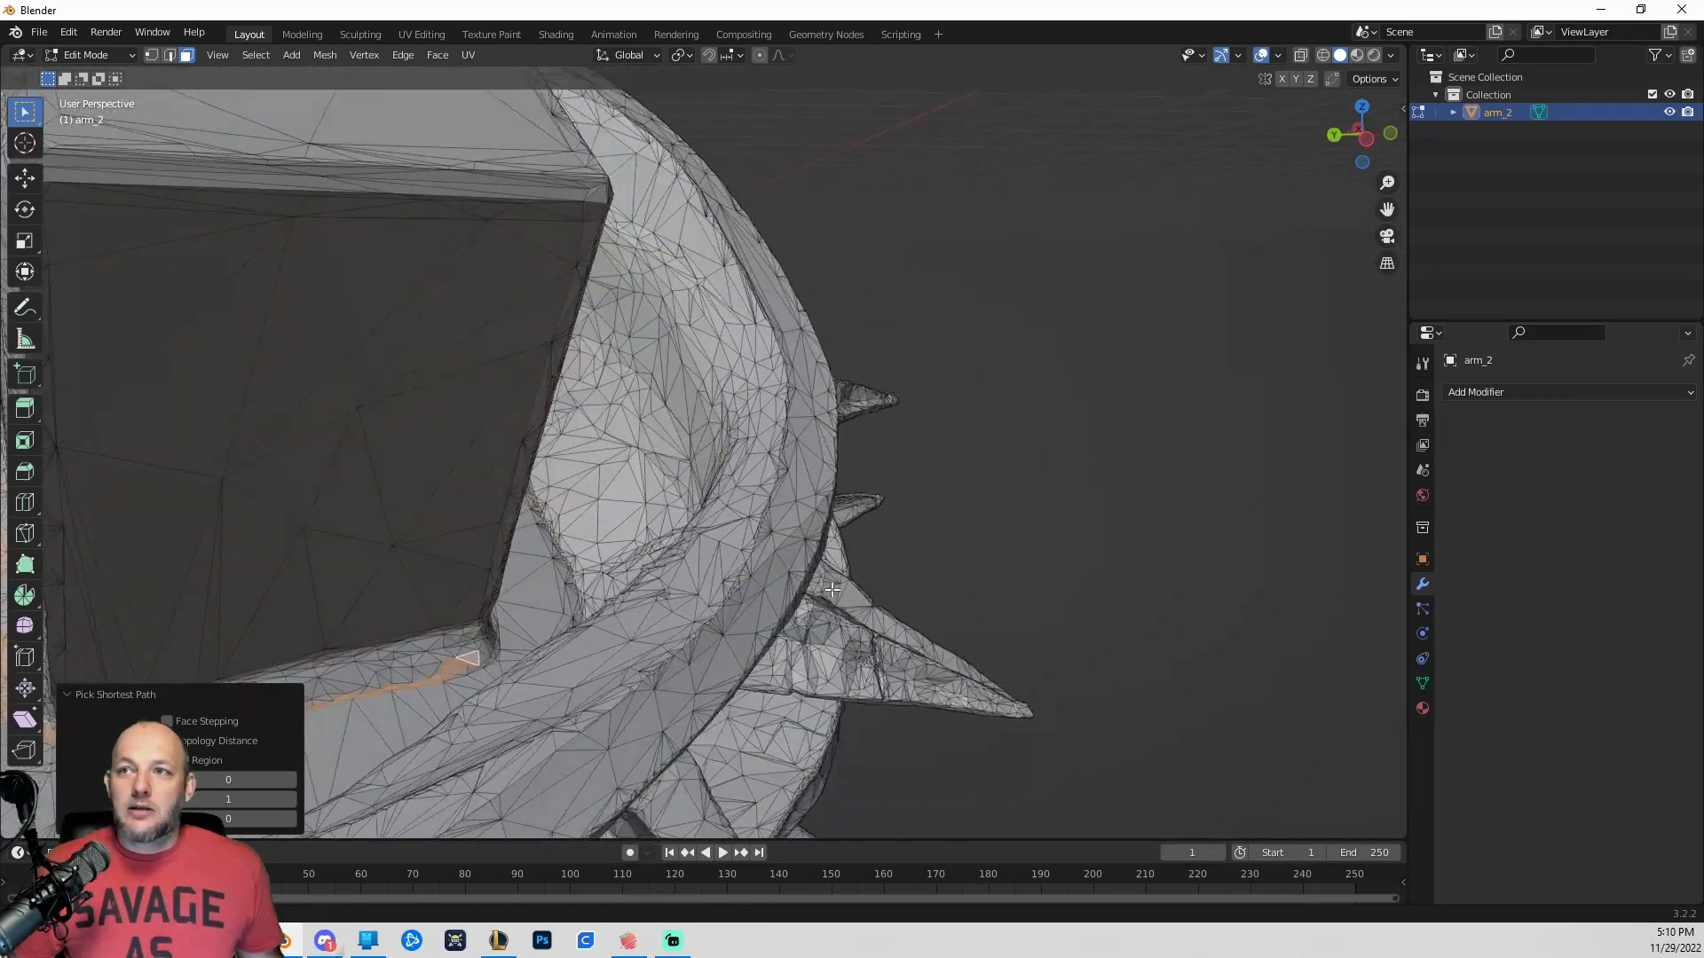
{"action": "left_click_drag", "start_coordinate": [826, 587], "coordinate": [717, 543]}
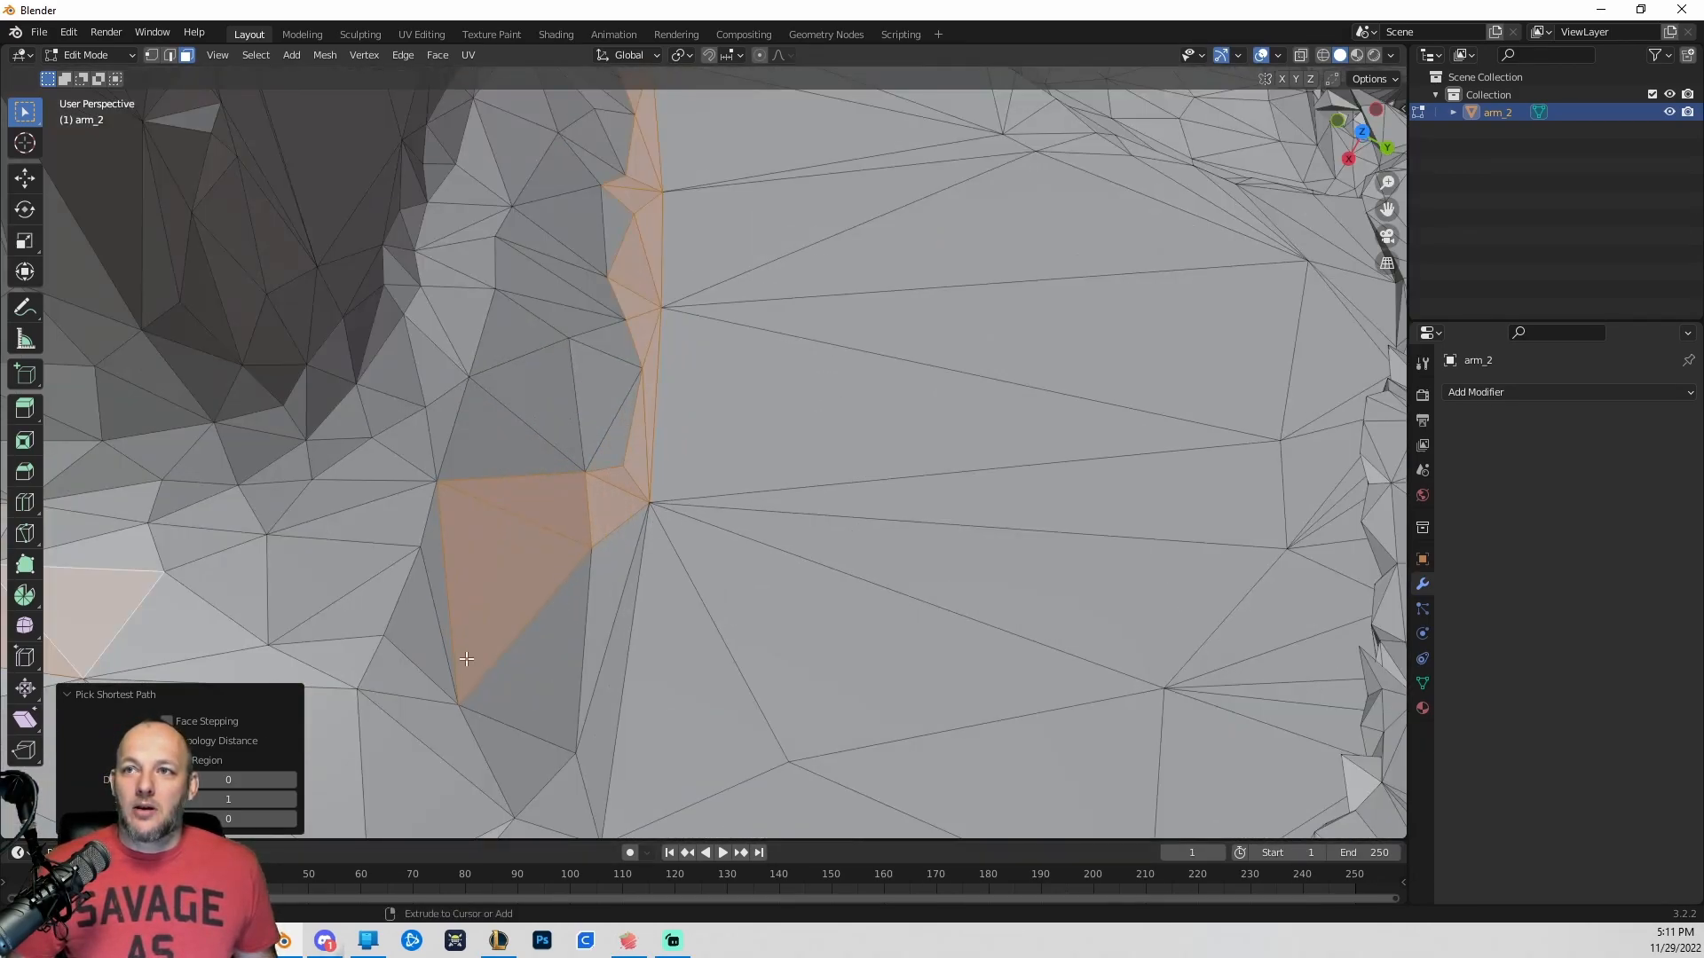
{"action": "left_click", "coordinate": [388, 517]}
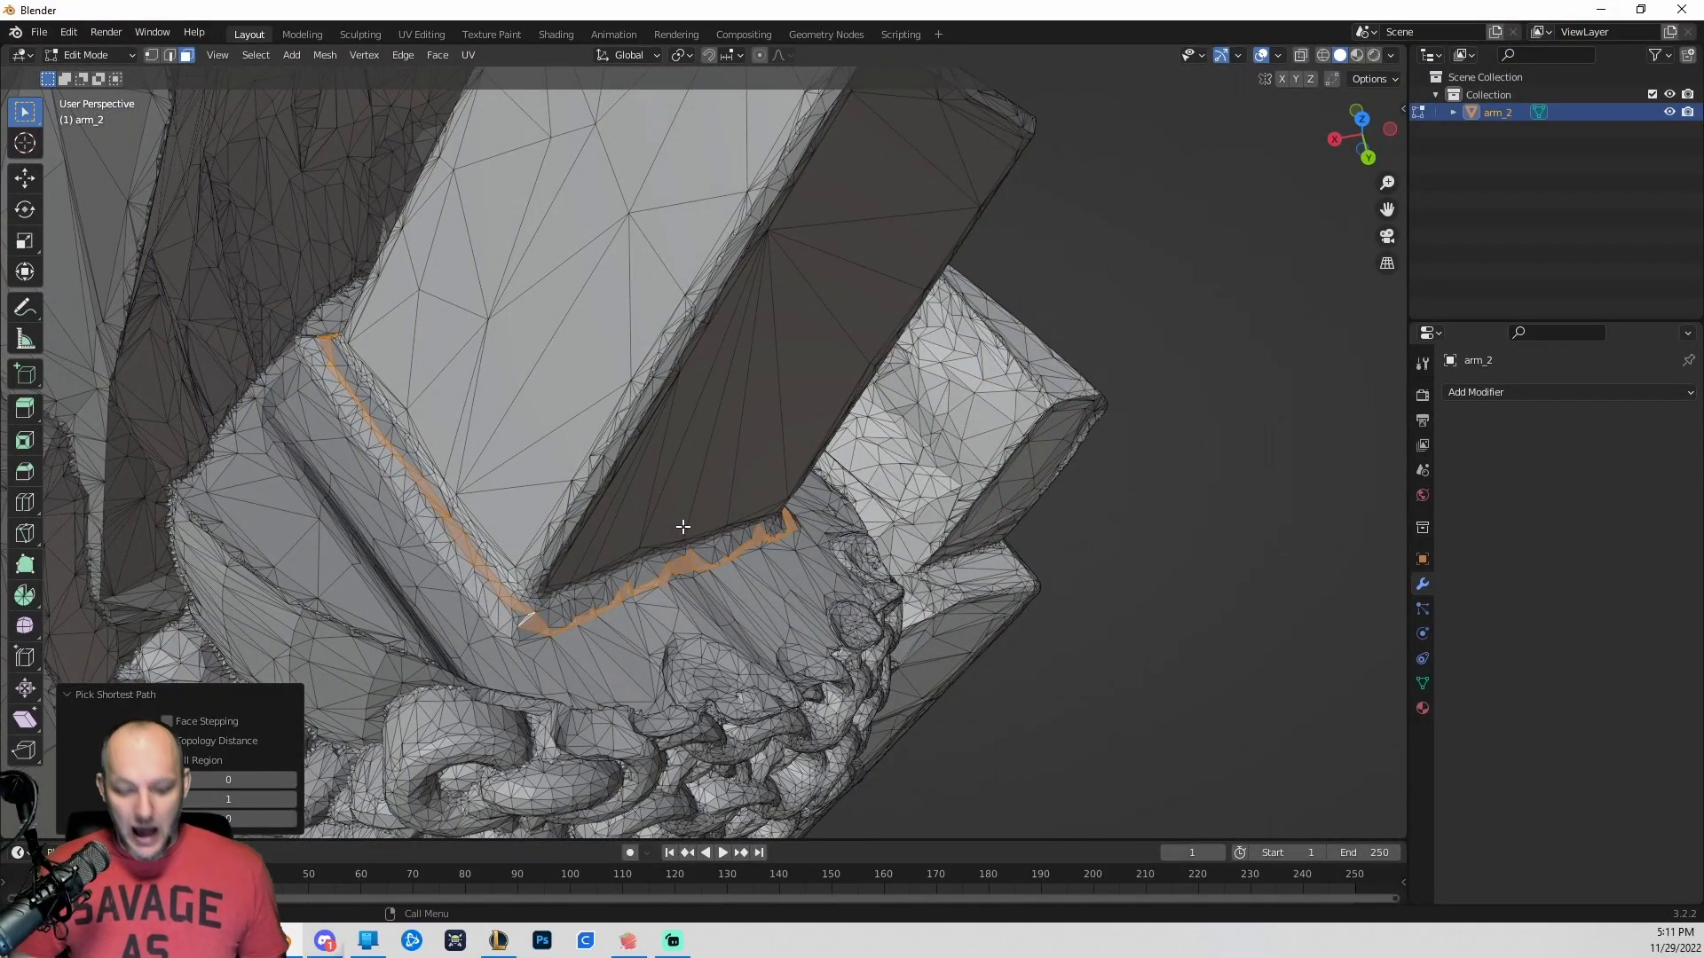
Hide the selected seam faces with H and view the whole arm.
{"action": "key", "text": "h"}
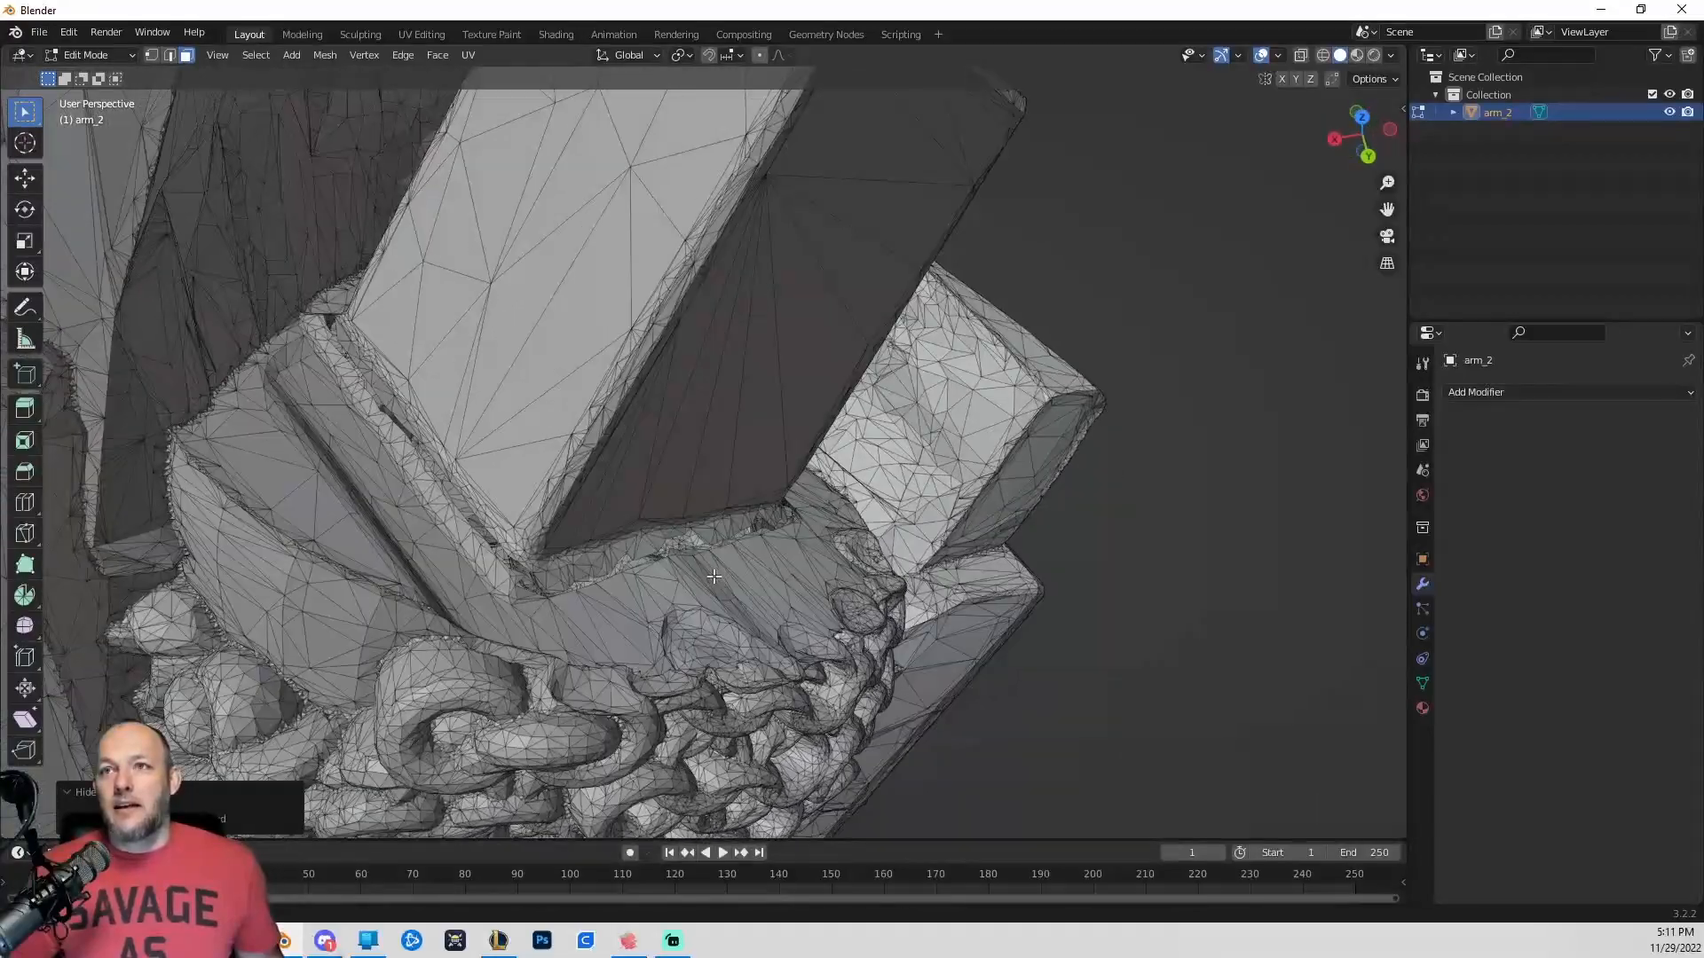
{"action": "left_click_drag", "start_coordinate": [714, 576], "coordinate": [649, 641]}
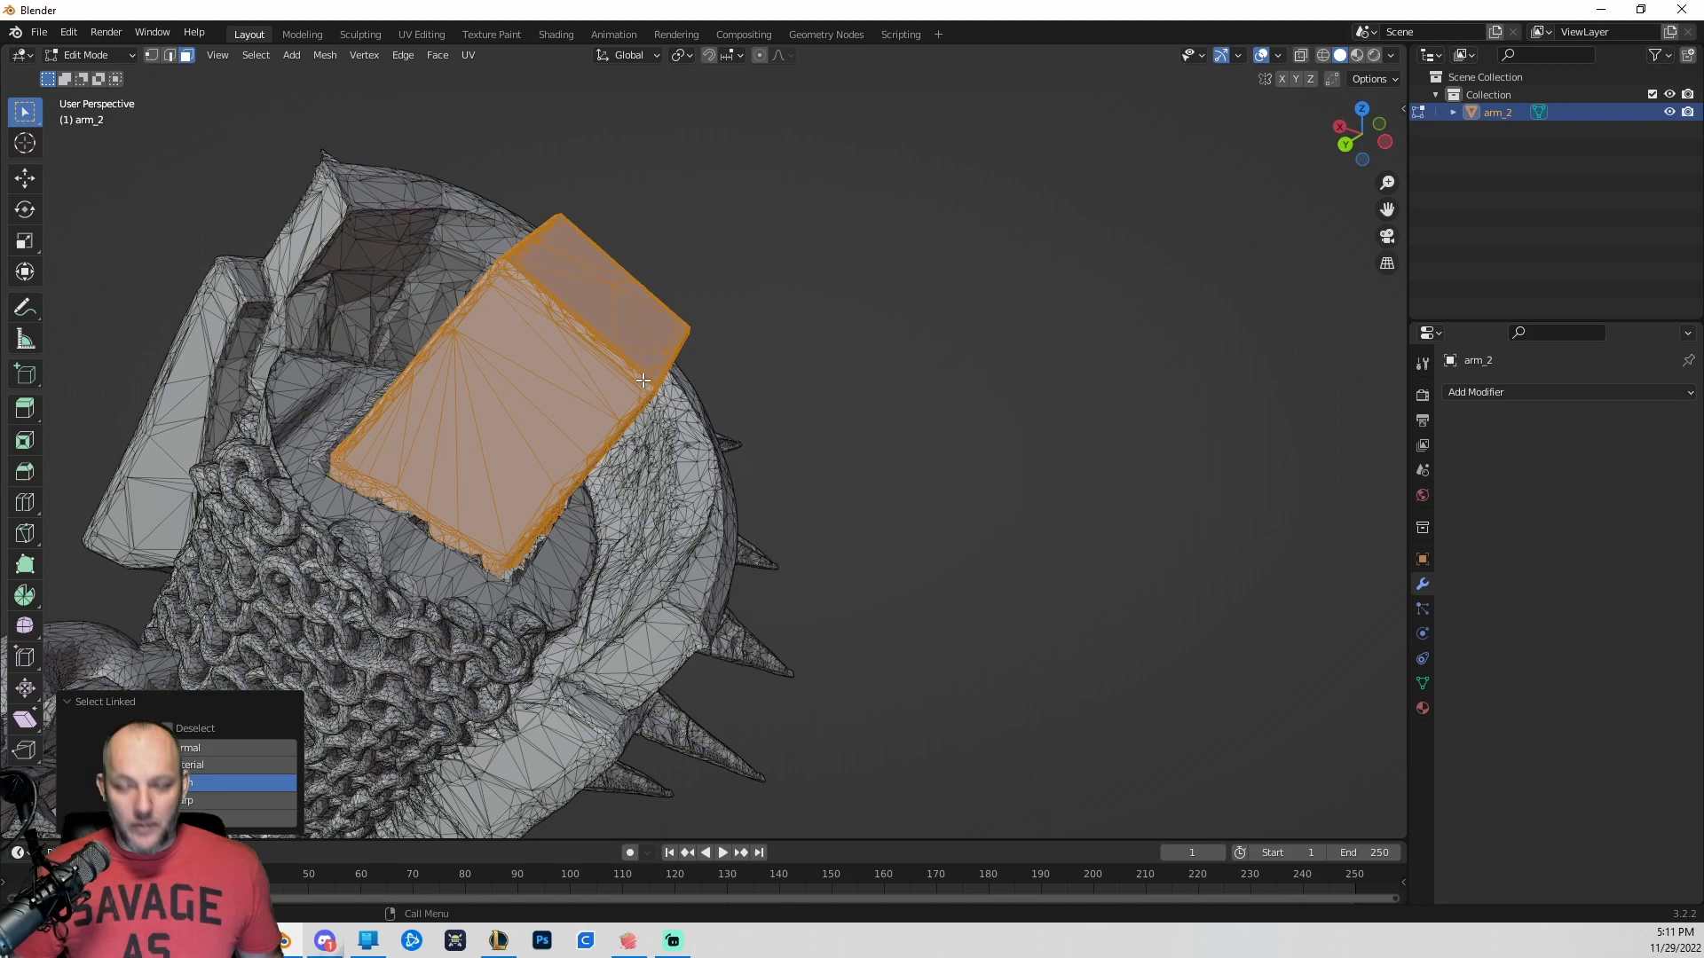
Scale the selected key faces down with S, then Tab back to Object Mode.
{"action": "key", "text": "s"}
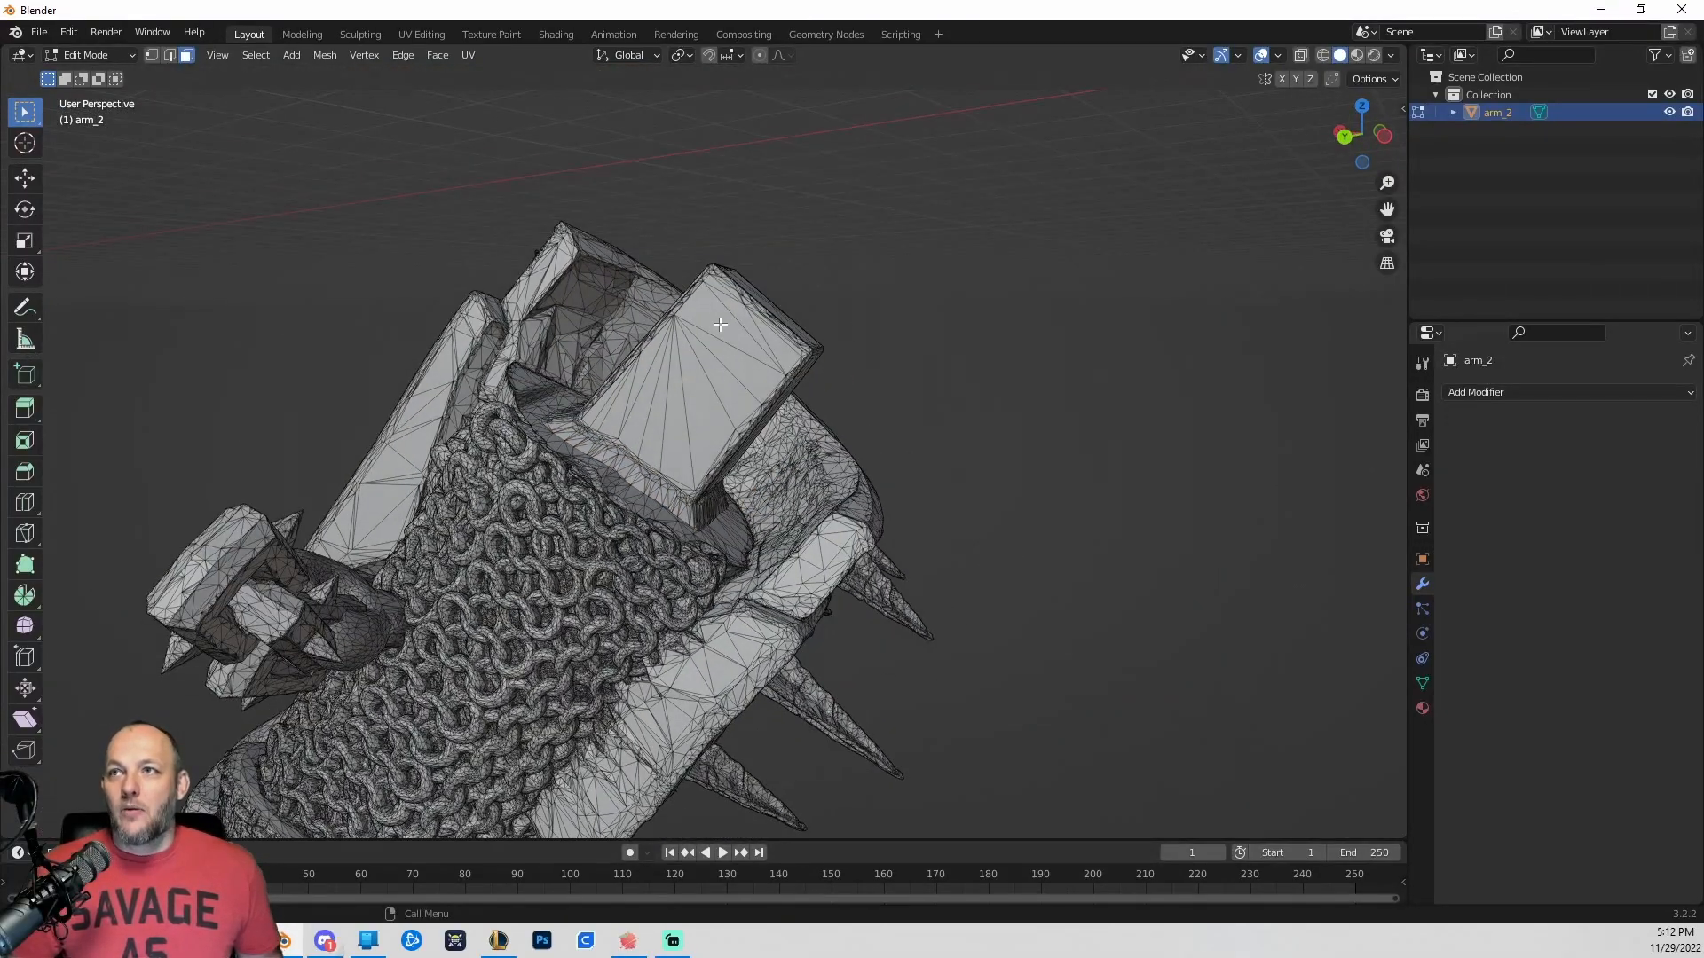
{"action": "key", "text": "Tab"}
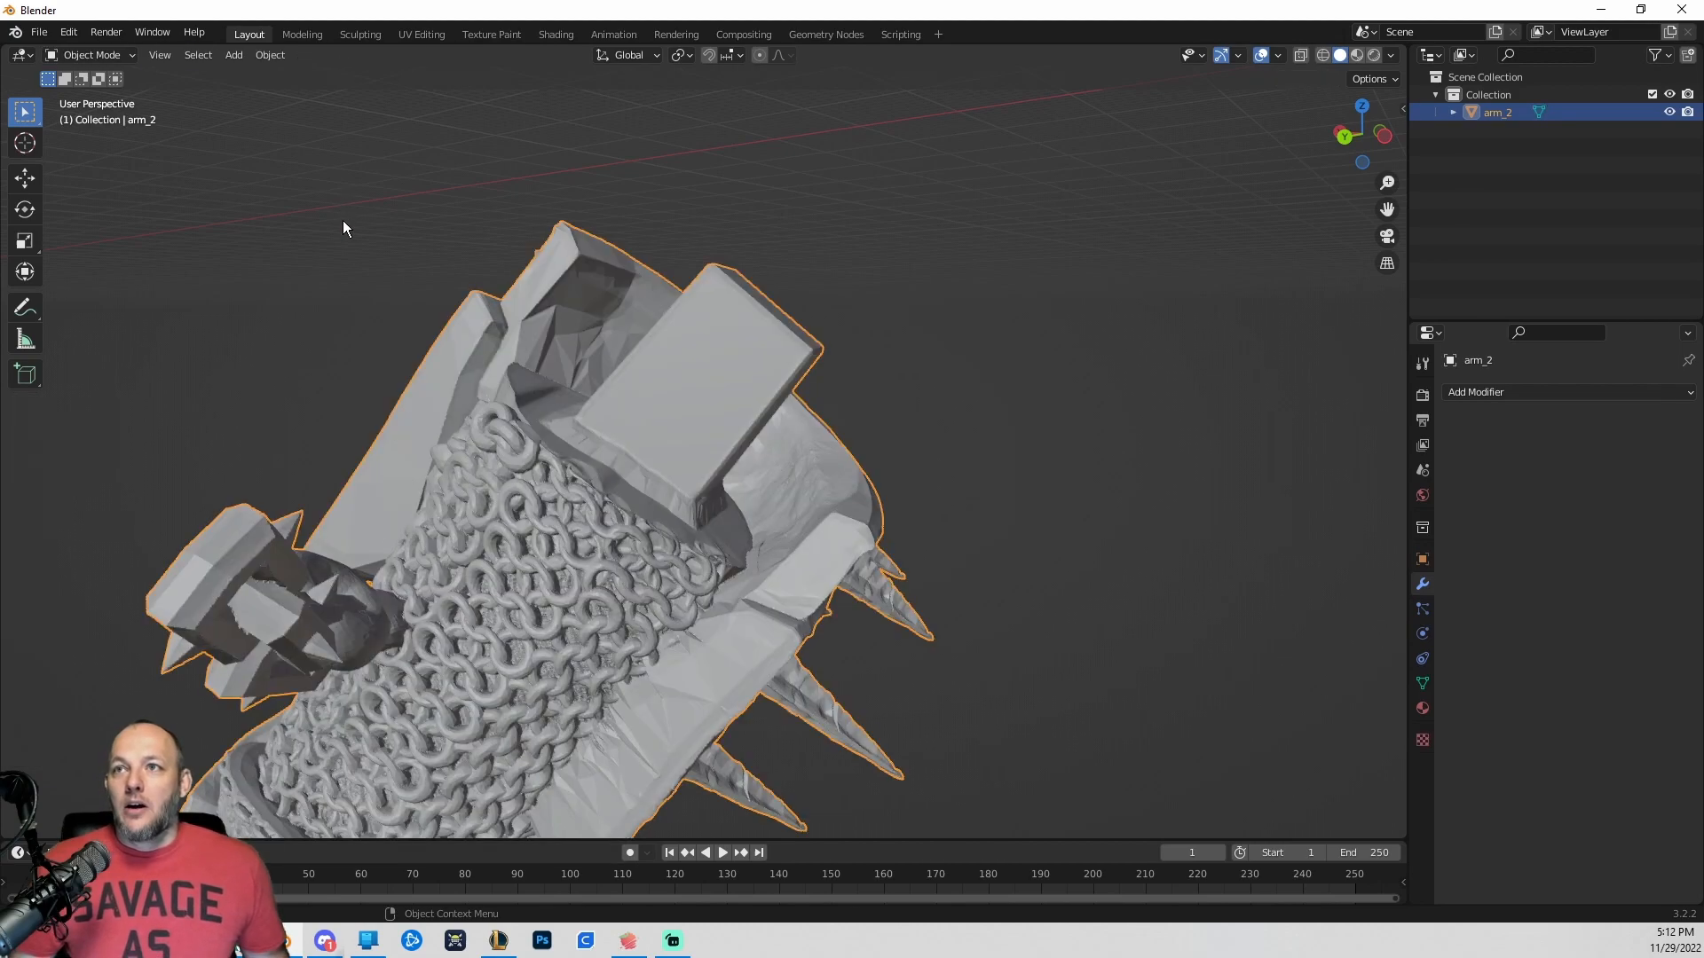
Export the selected arm as arm_2_FIXED.stl, then leave Blender.
{"action": "left_click", "coordinate": [38, 32]}
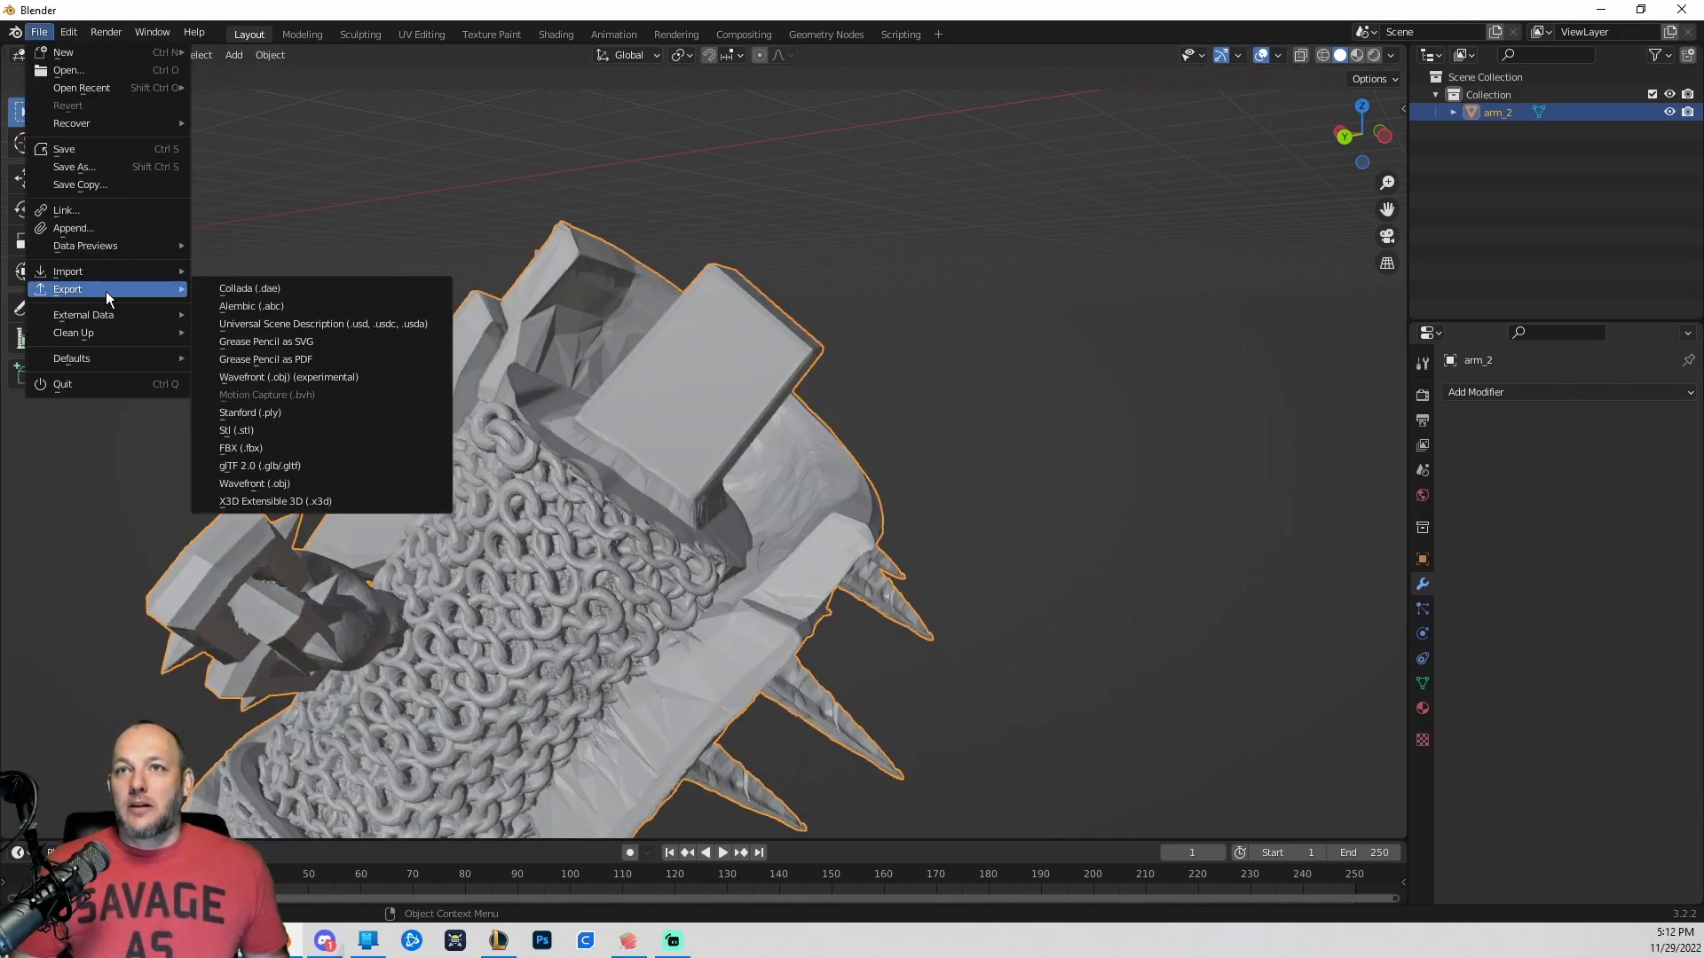
{"action": "left_click", "coordinate": [236, 431]}
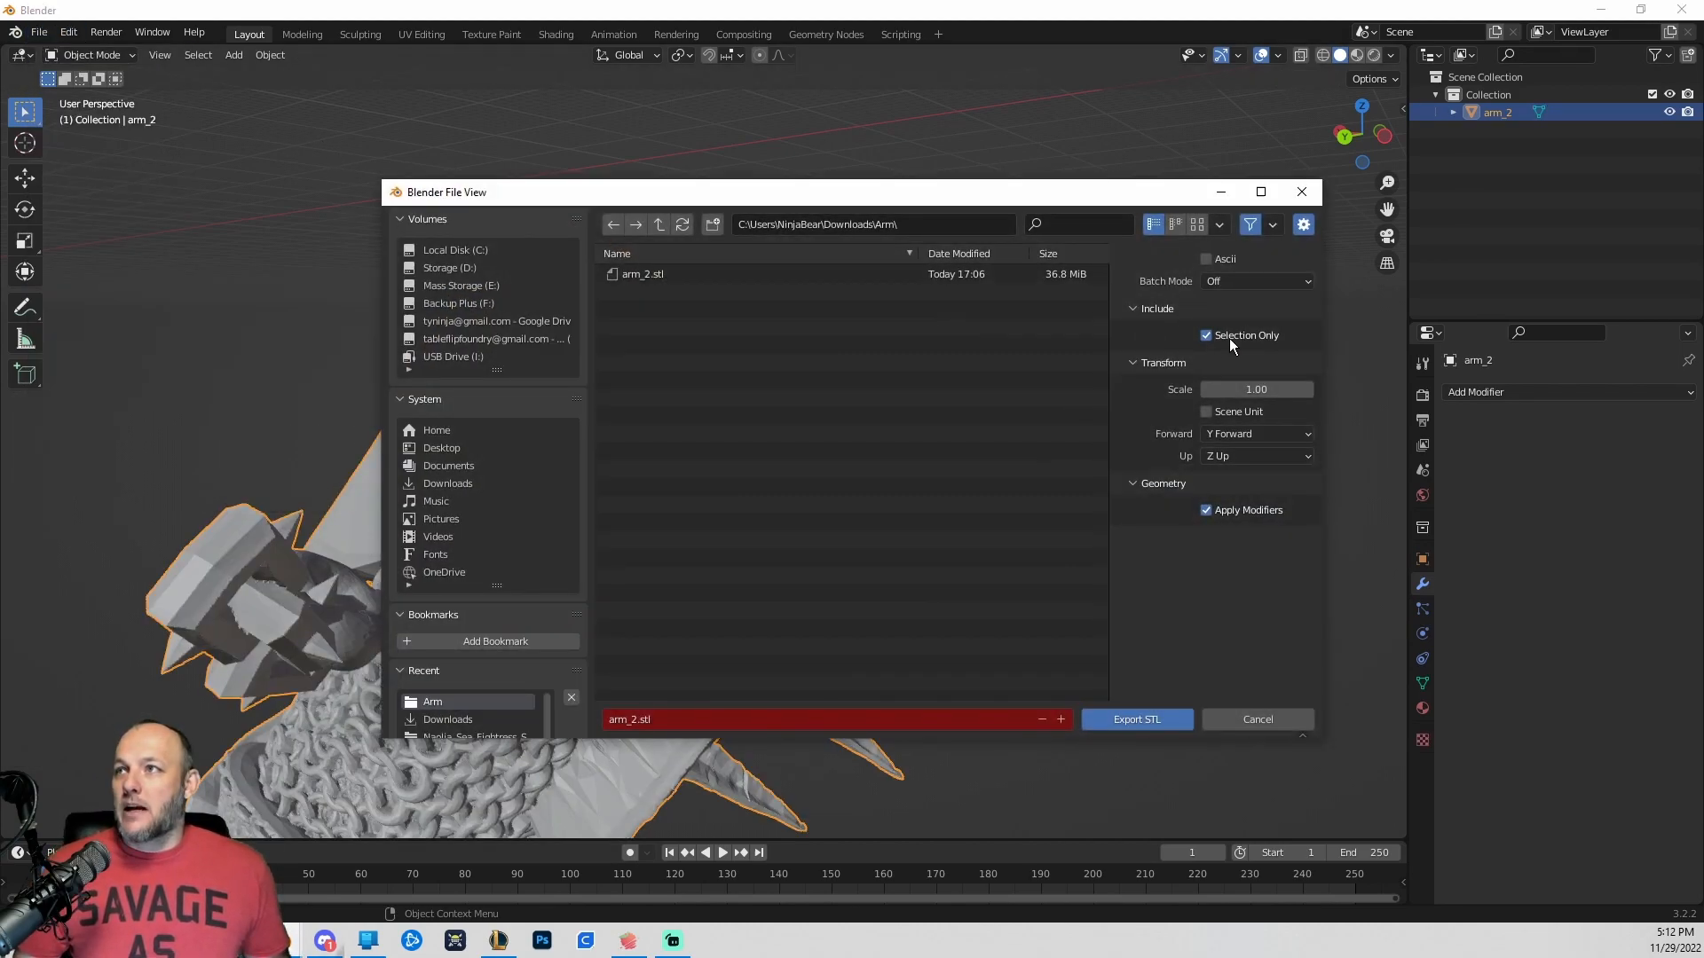
{"action": "double_click", "coordinate": [628, 720]}
{"action": "type", "text": "_FIXED"}
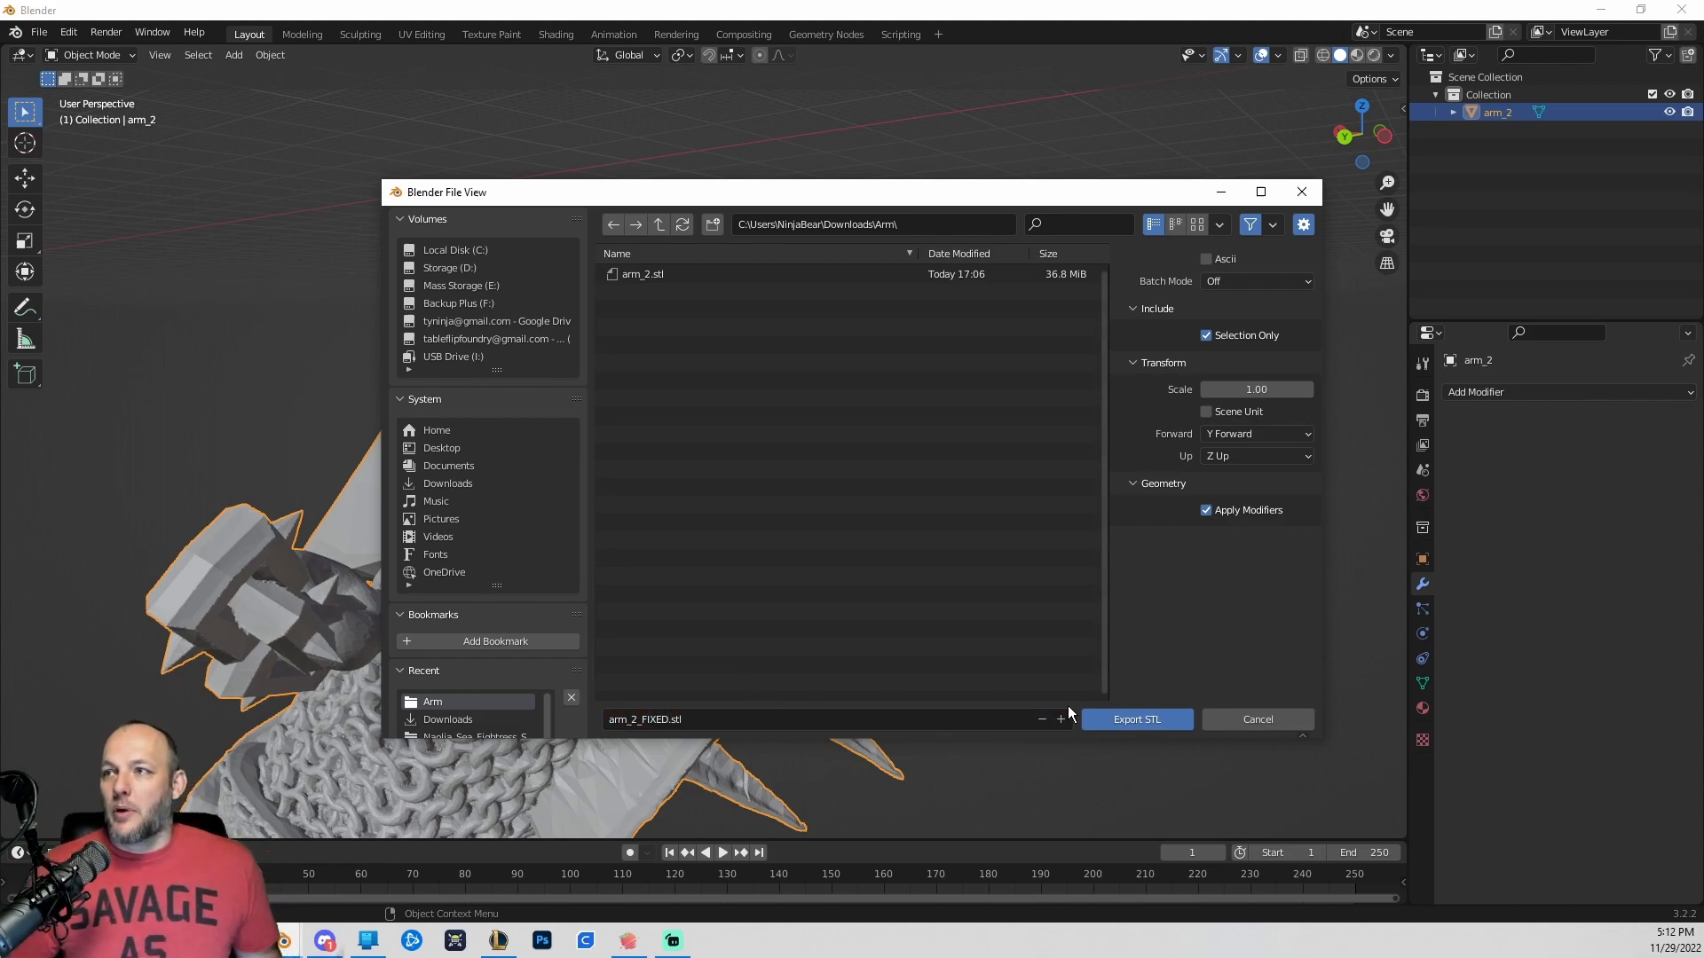
{"action": "left_click", "coordinate": [1136, 718]}
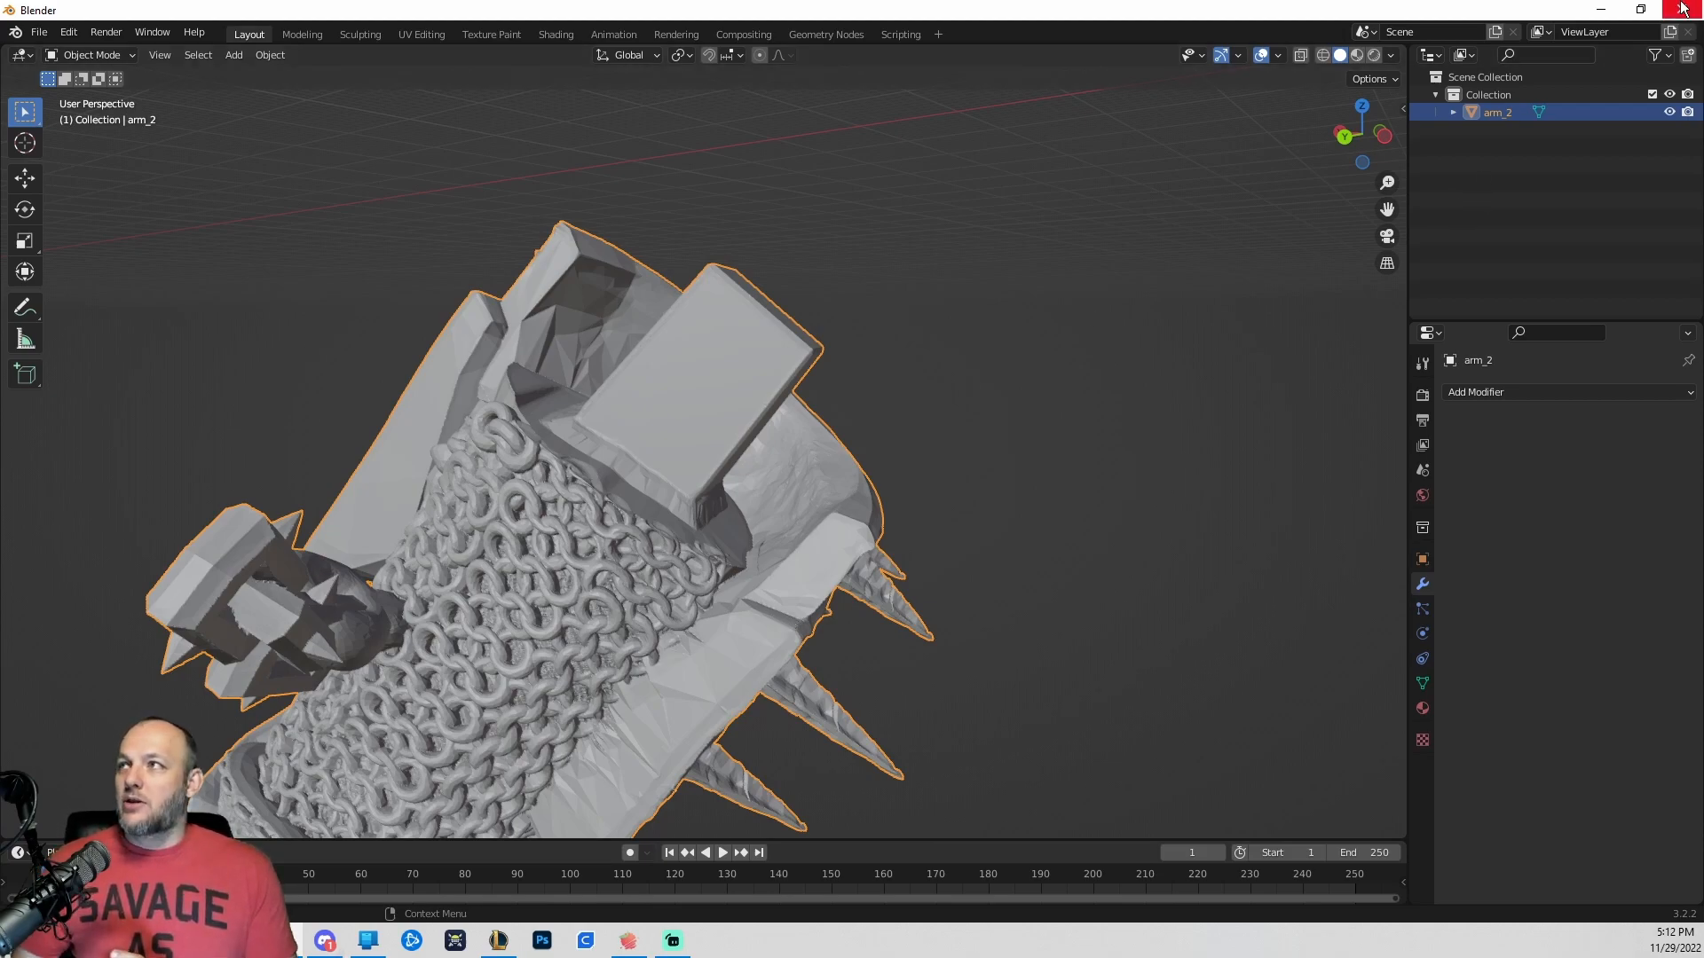
{"action": "left_click", "coordinate": [627, 939]}
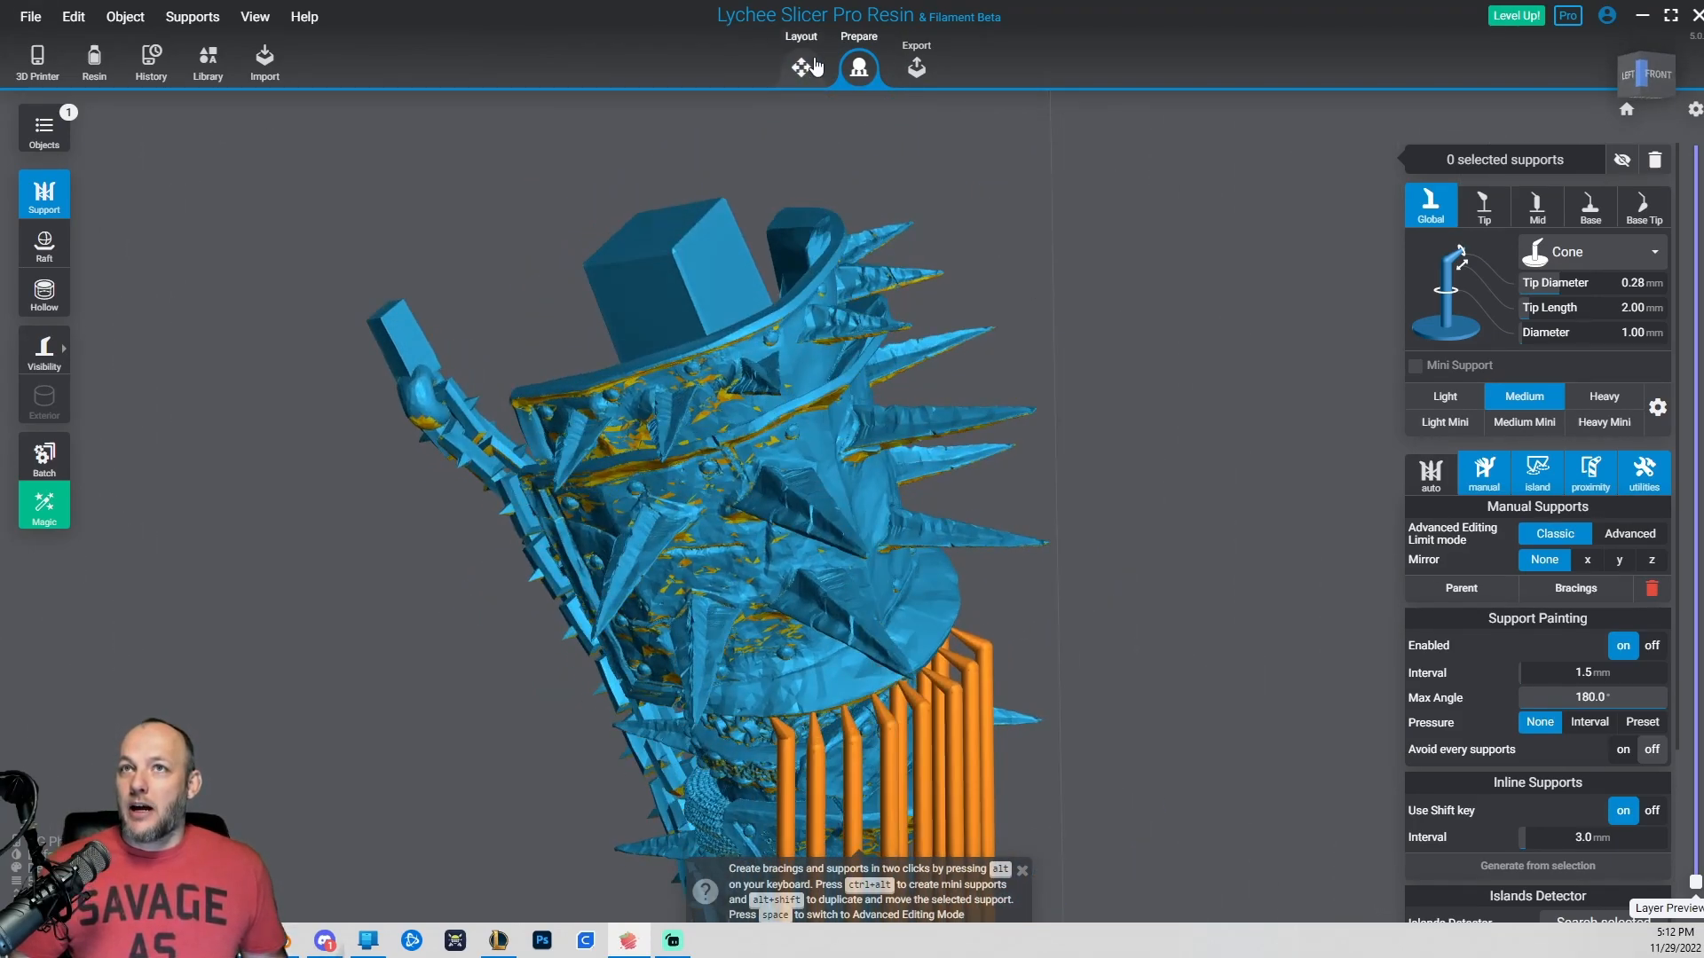
In Layout, set arm_2_FIXED.stl as the arm's source file and zoom in.
{"action": "left_click", "coordinate": [799, 68]}
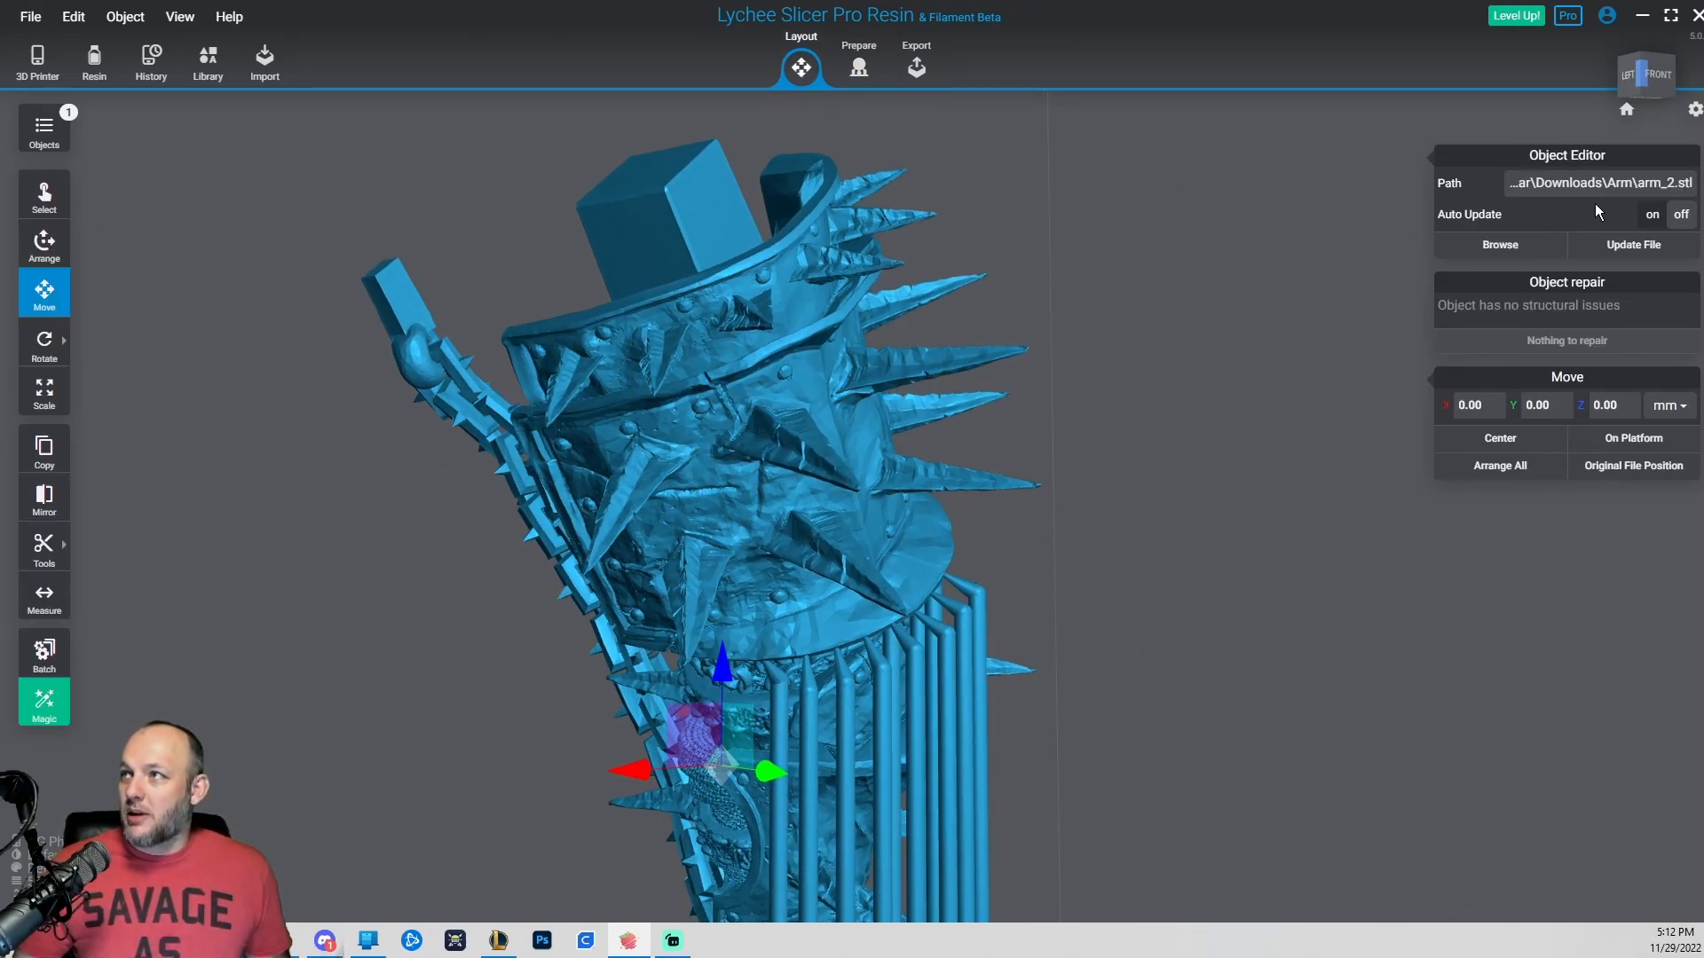
{"action": "left_click", "coordinate": [1499, 245]}
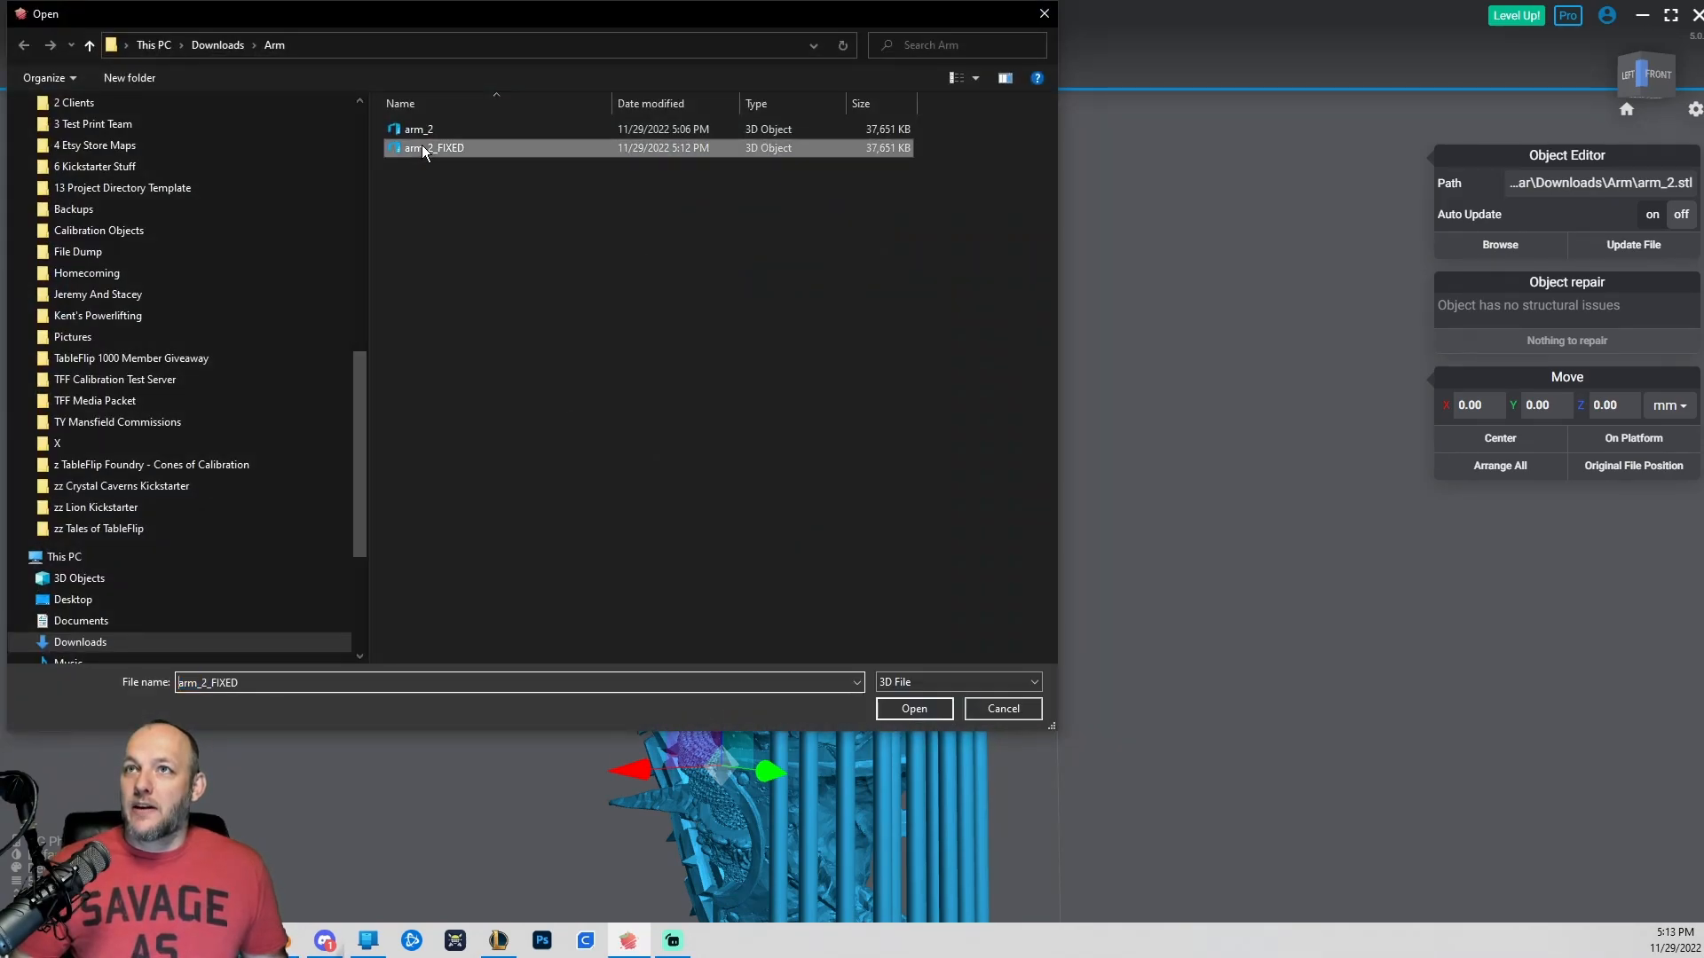
{"action": "left_click", "coordinate": [913, 708]}
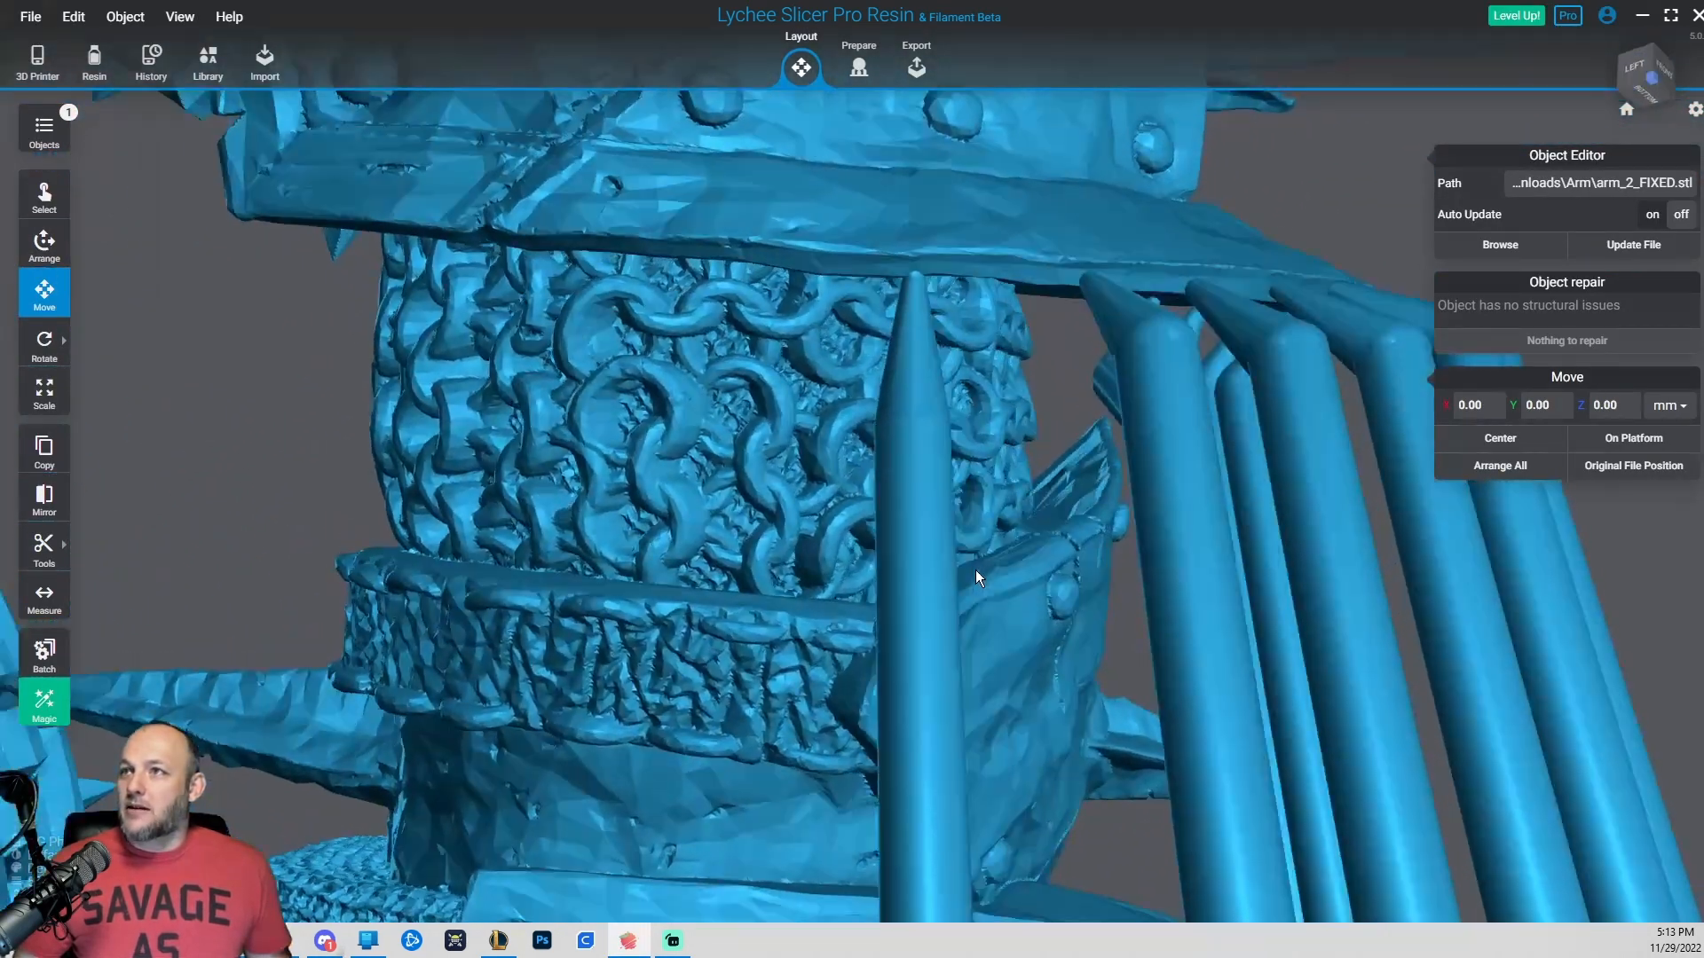
{"action": "left_click_drag", "start_coordinate": [978, 576], "coordinate": [851, 682]}
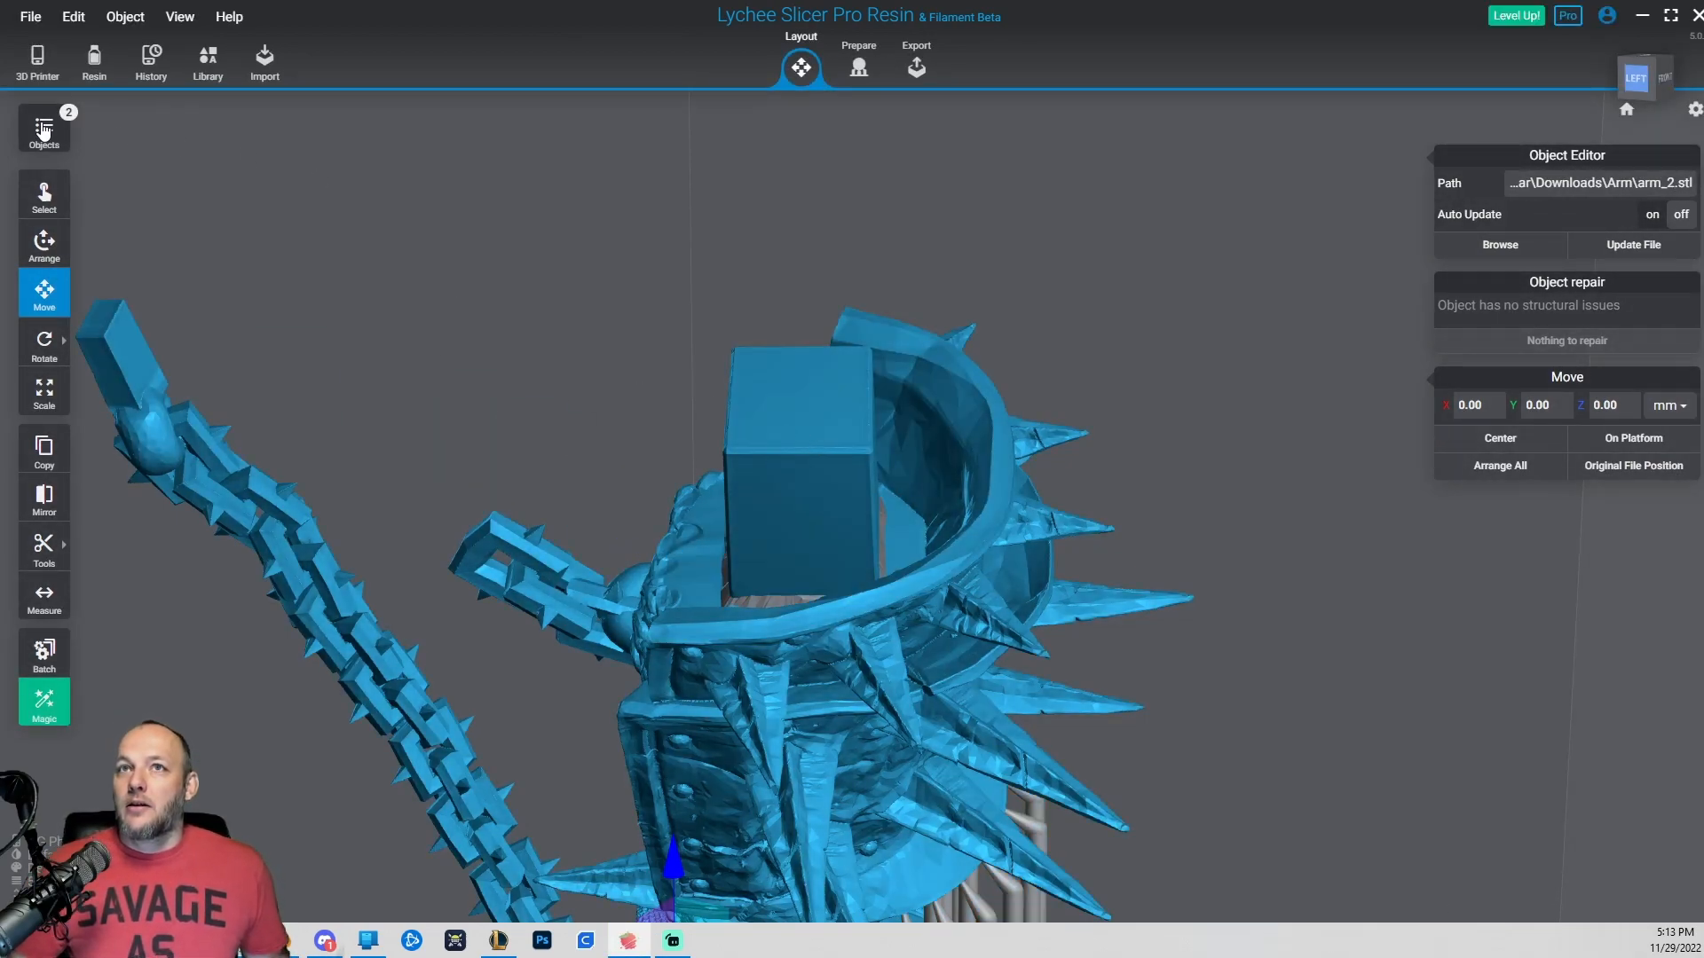
In the Objects panel, hide the second arm_2 entry with its eye icon.
{"action": "left_click", "coordinate": [43, 128]}
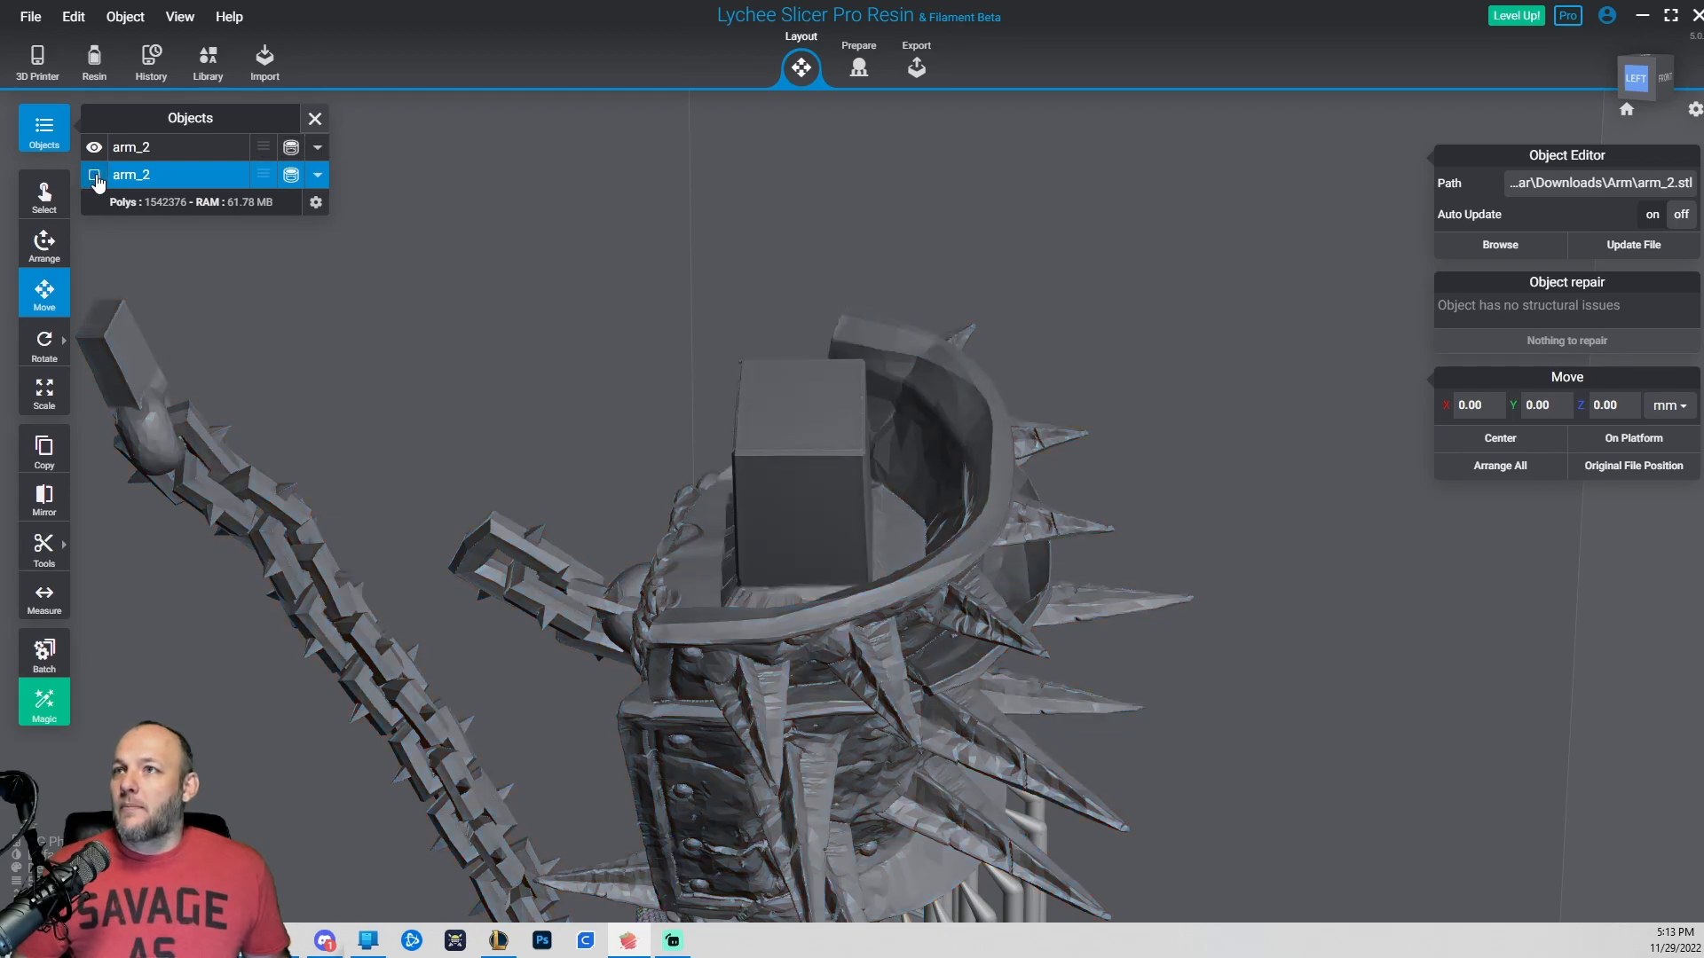
{"action": "left_click", "coordinate": [96, 175]}
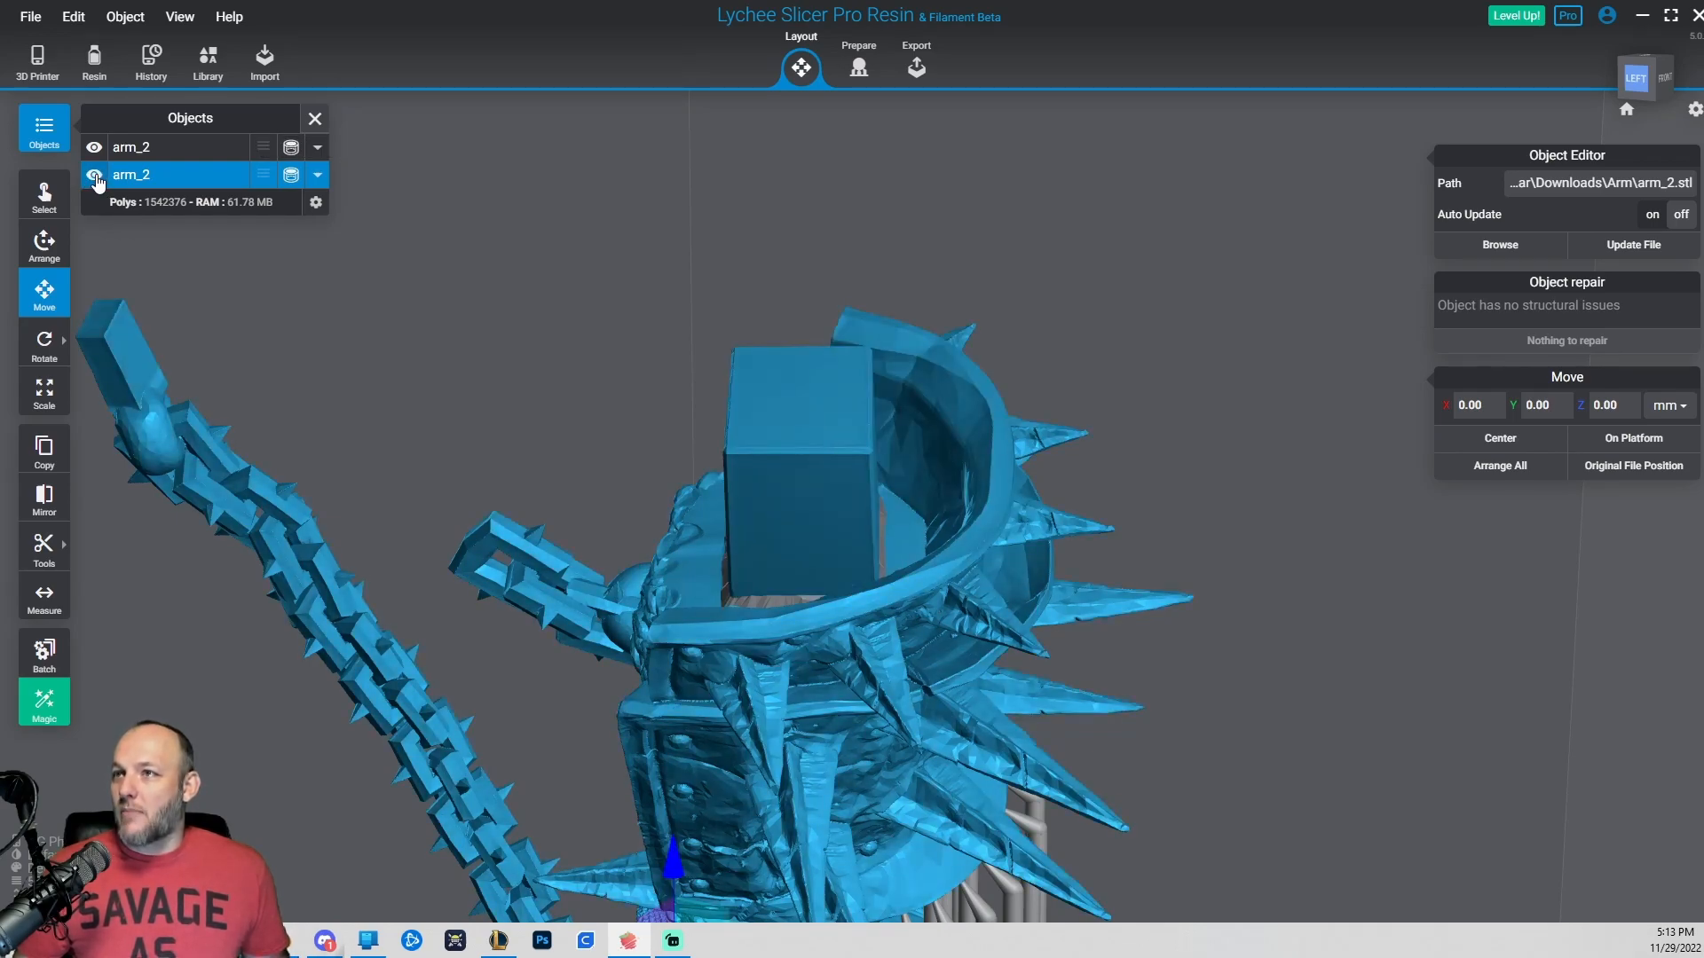
{"action": "left_click", "coordinate": [95, 175]}
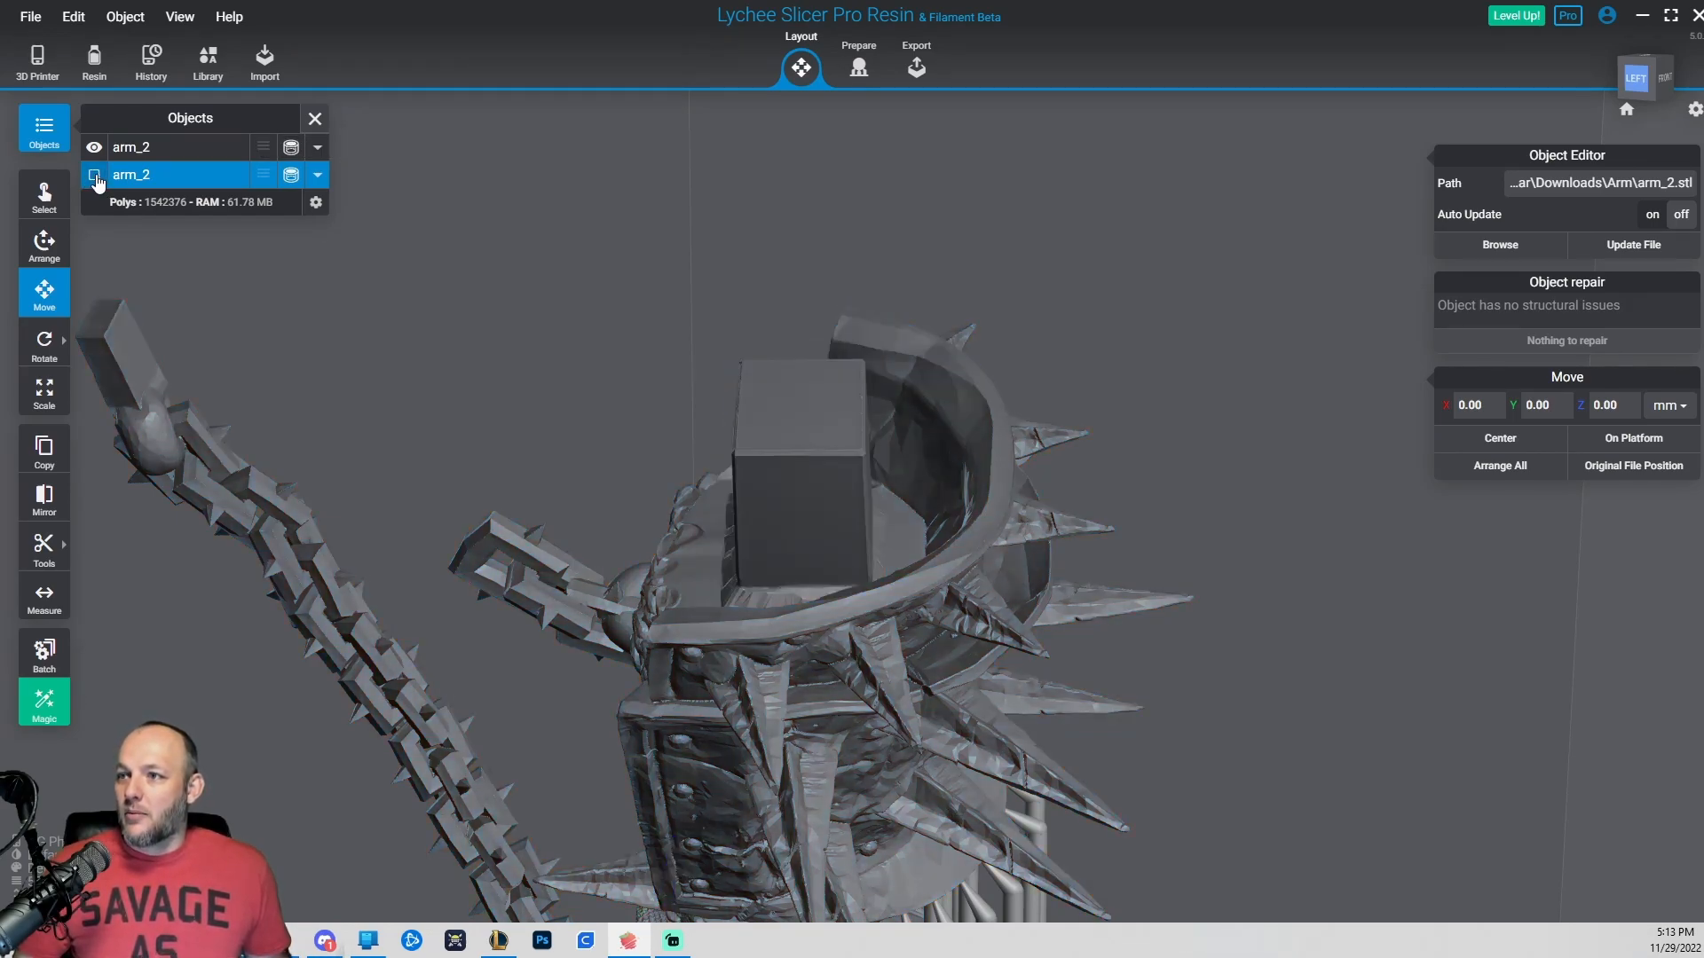
{"action": "left_click", "coordinate": [95, 175]}
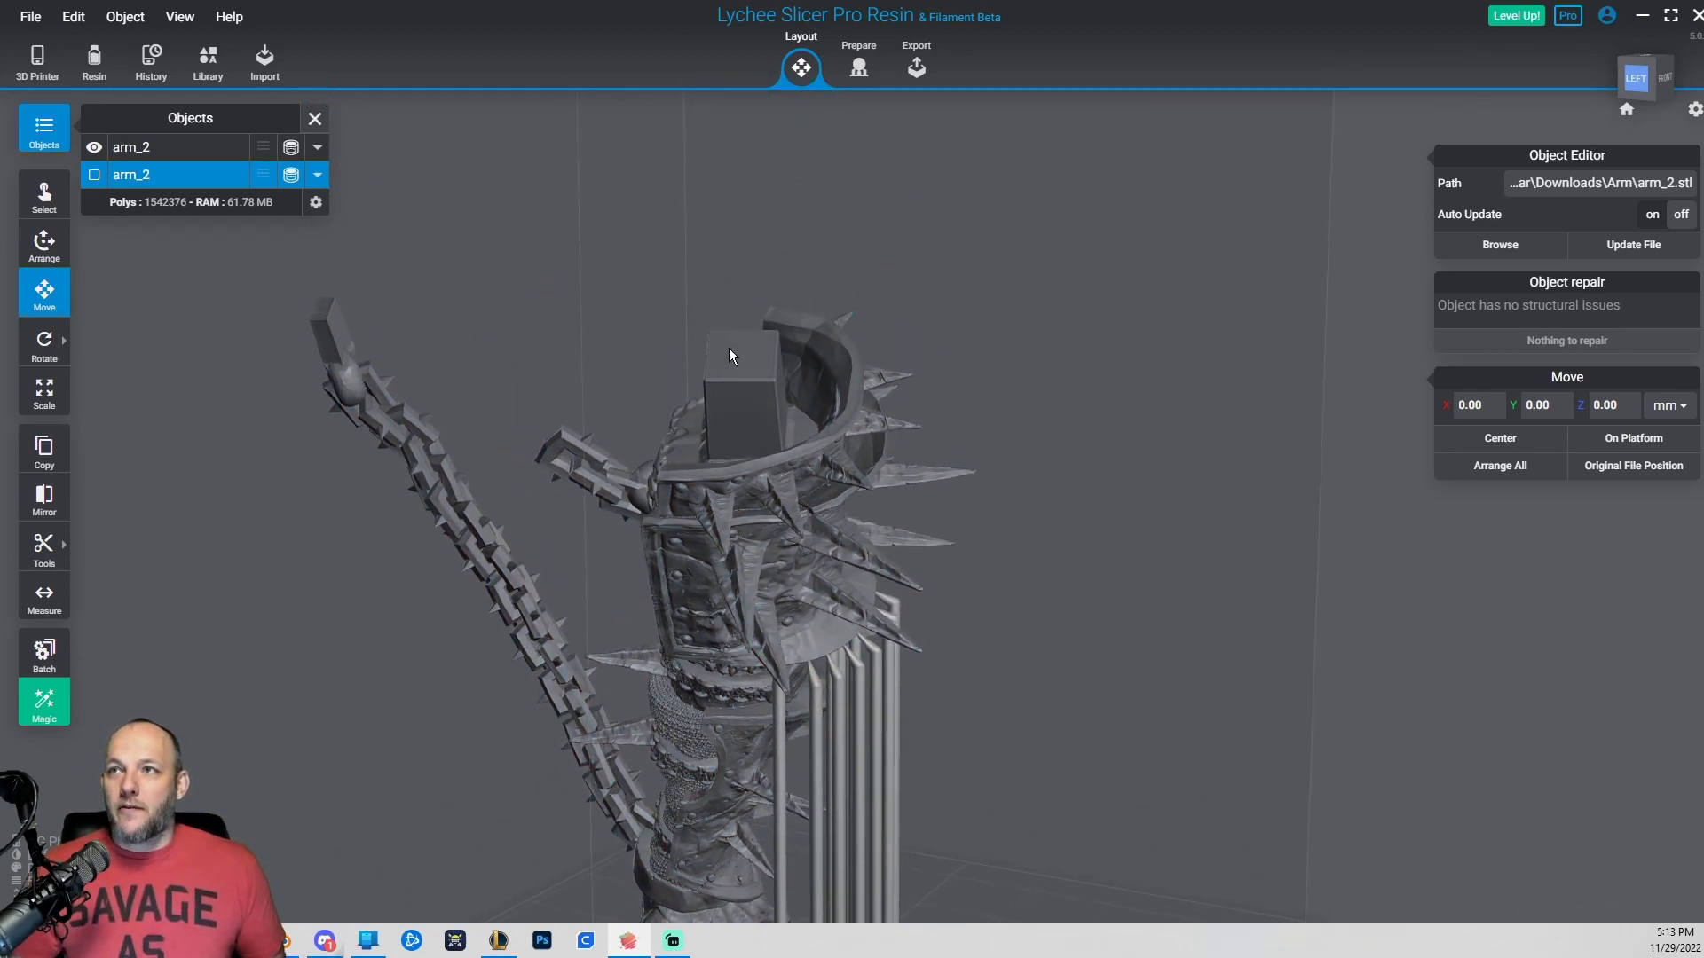
{"action": "left_click", "coordinate": [734, 369]}
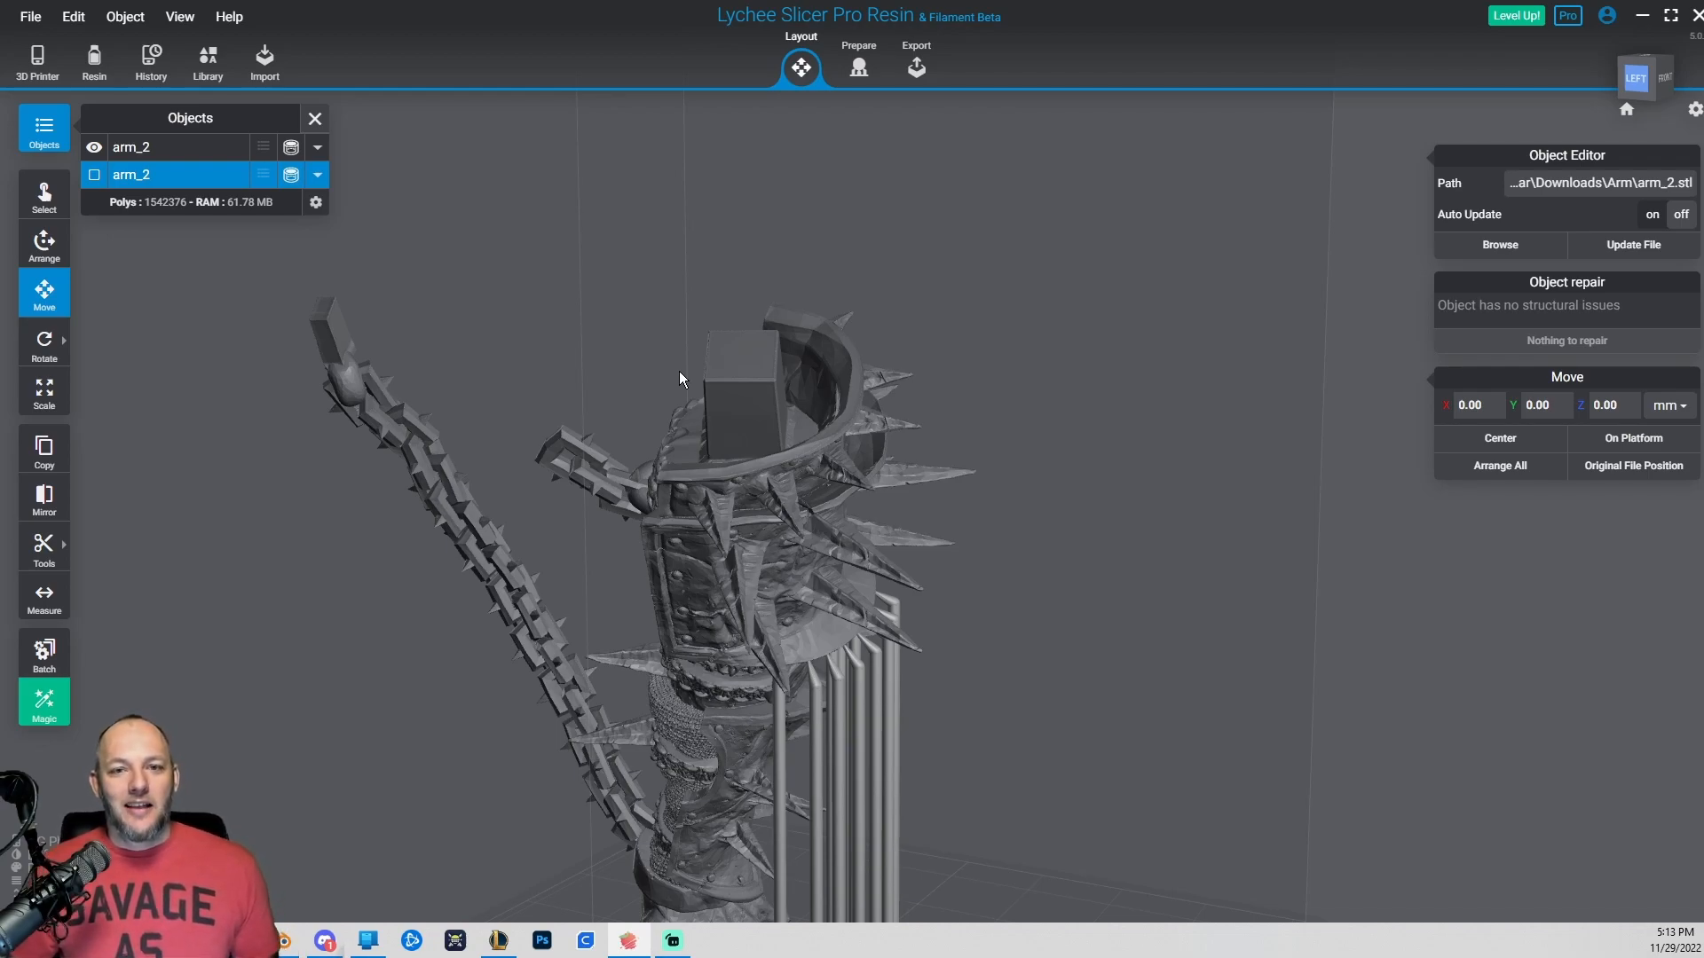
{"action": "mouse_move", "coordinate": [606, 398]}
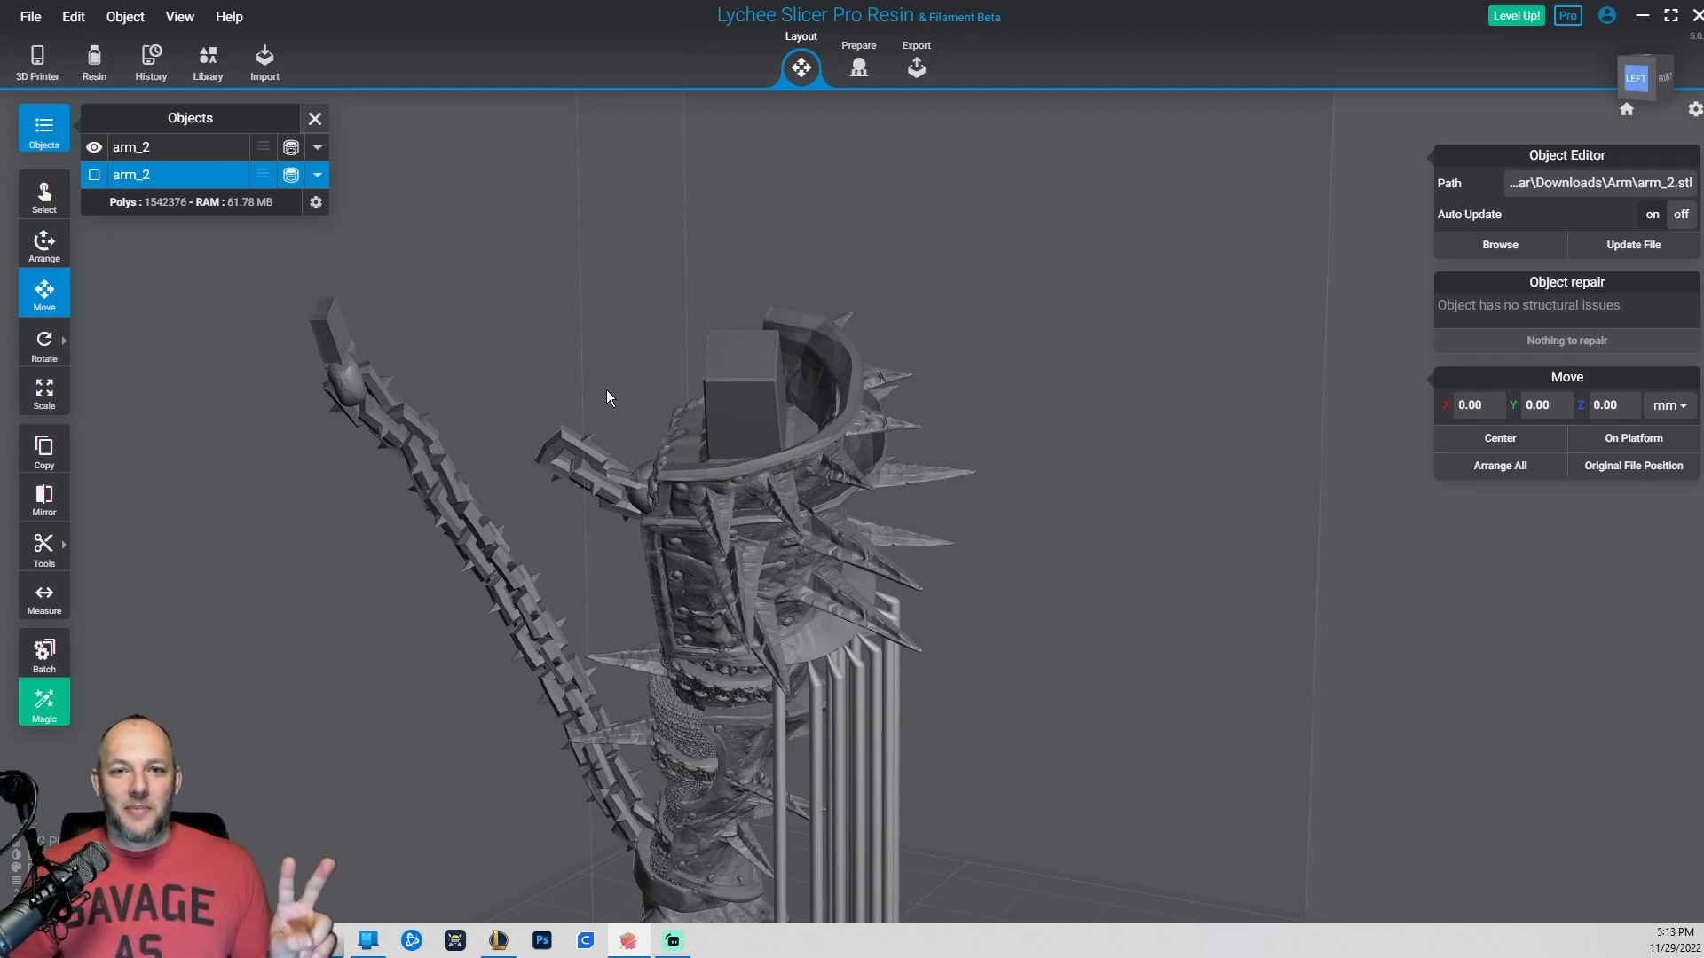